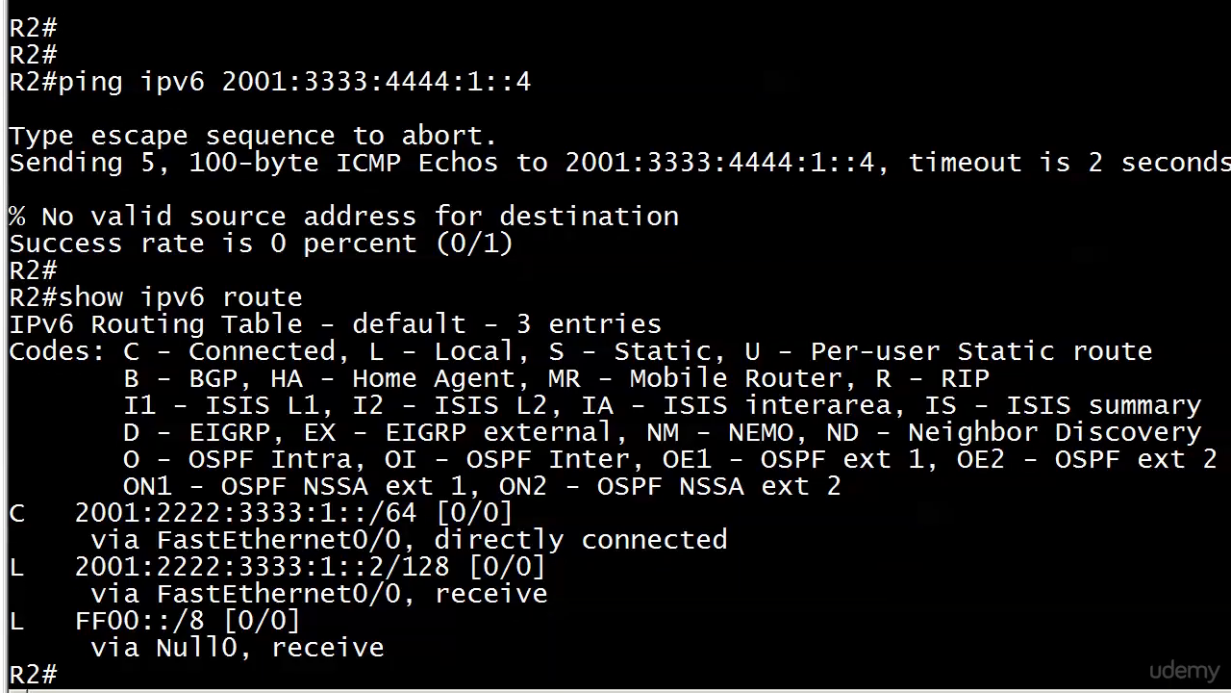
# Enter R2 configuration, check 'ipv6 route ?' options under FastEthernet0/0, and exit back to global config.
pyautogui.write('c')
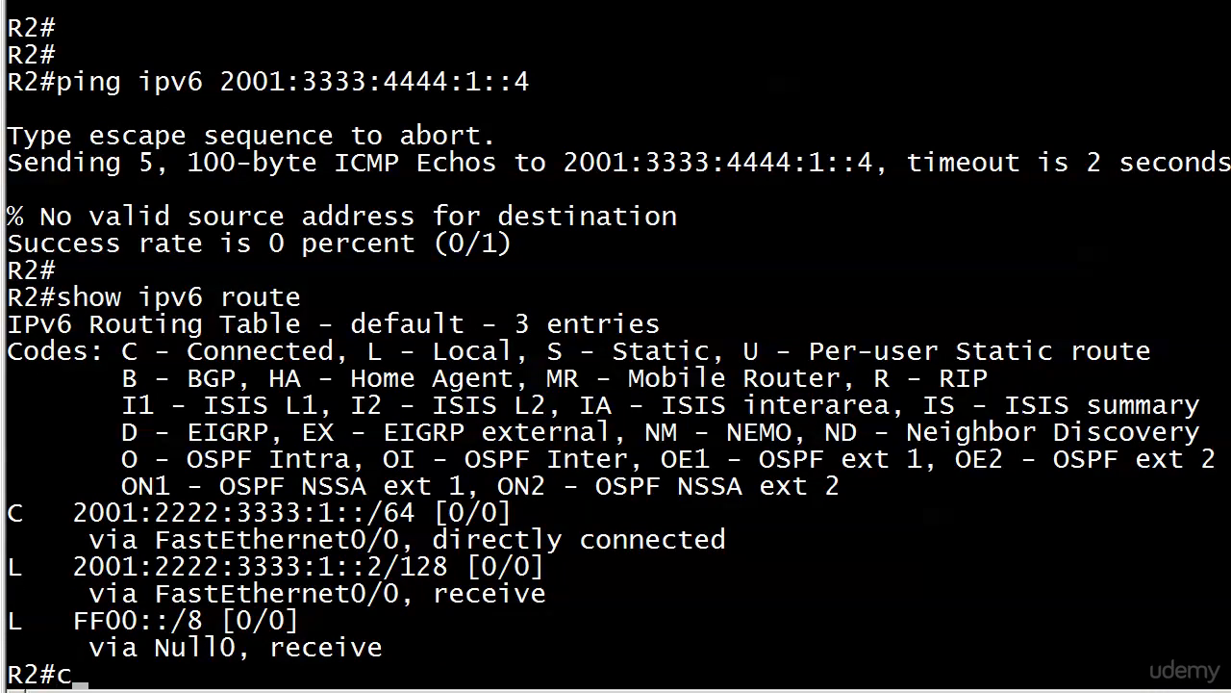
pyautogui.write('conf t')
pyautogui.write('ipv6 route')
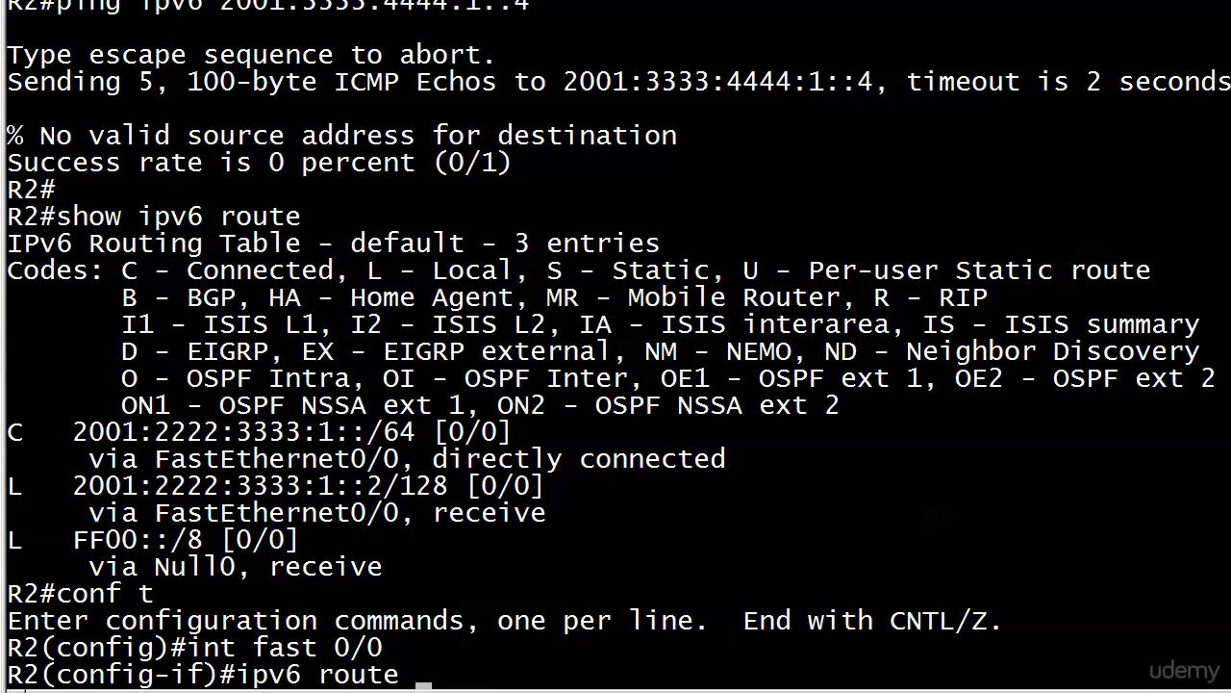
pyautogui.write('?')
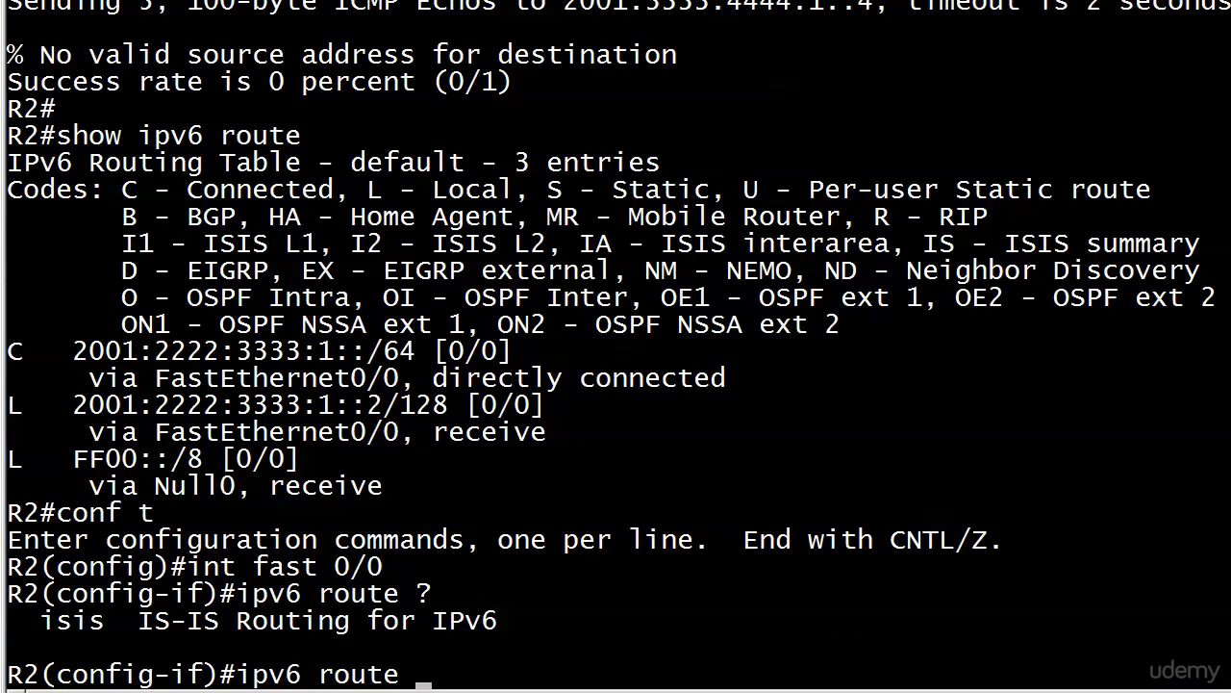
pyautogui.press('ctrl+u')
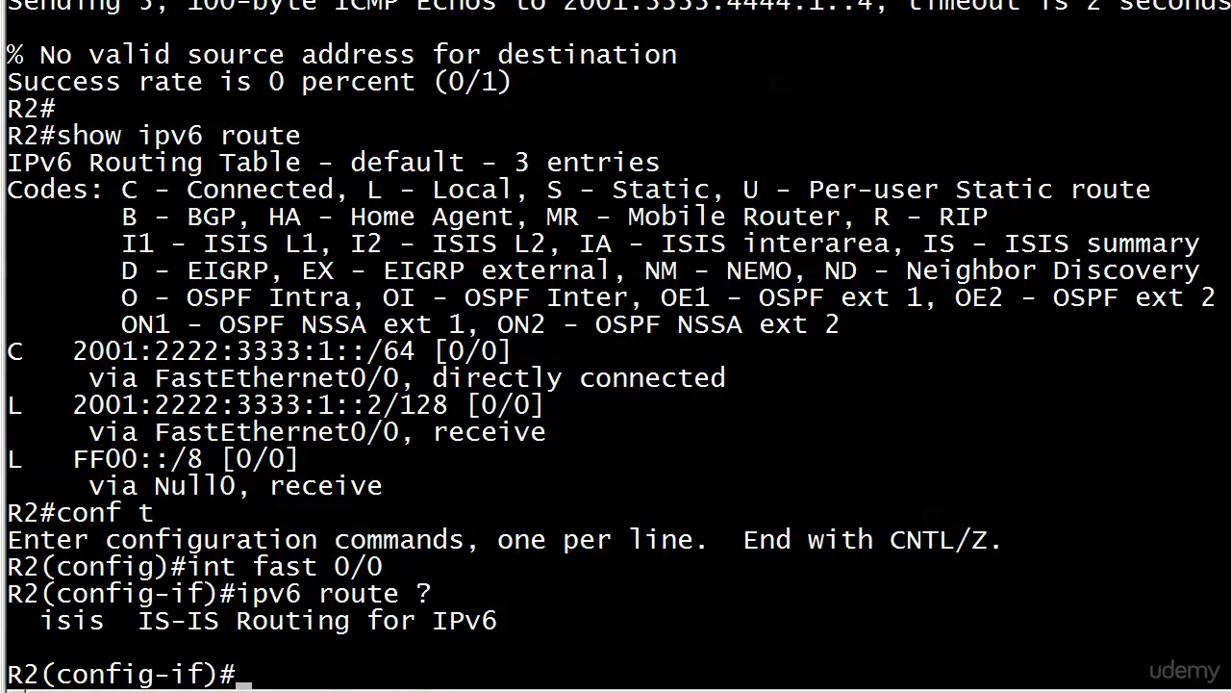
pyautogui.write('exit')
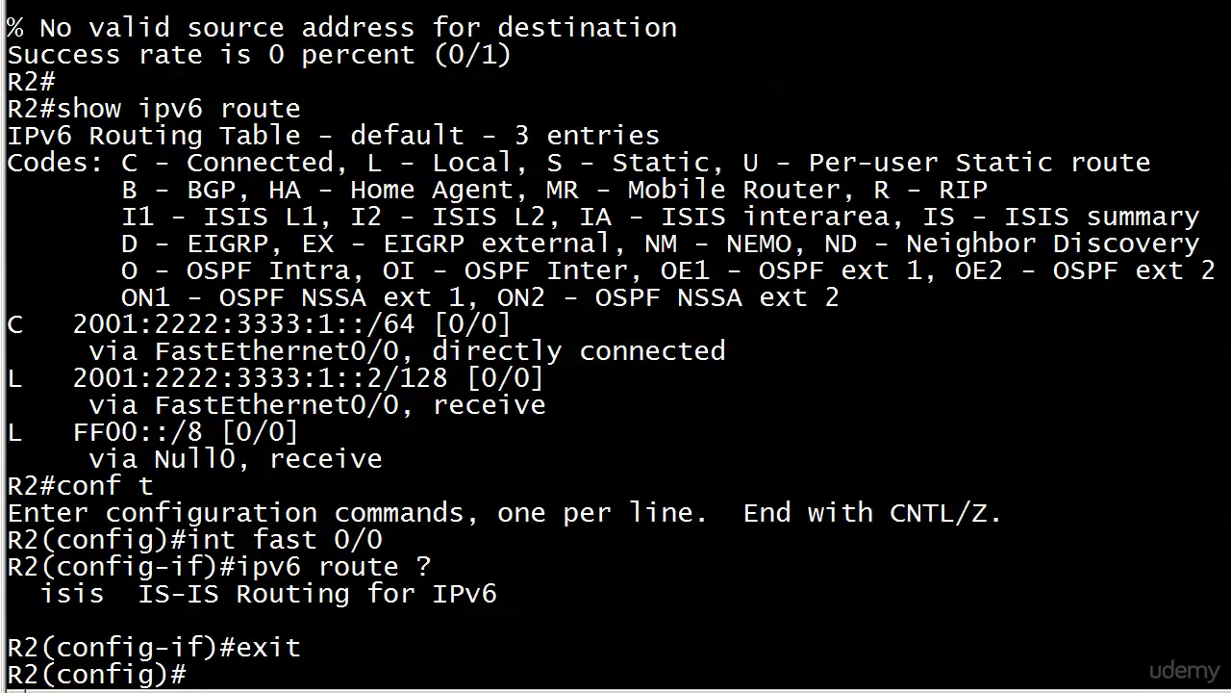
pyautogui.press('enter')
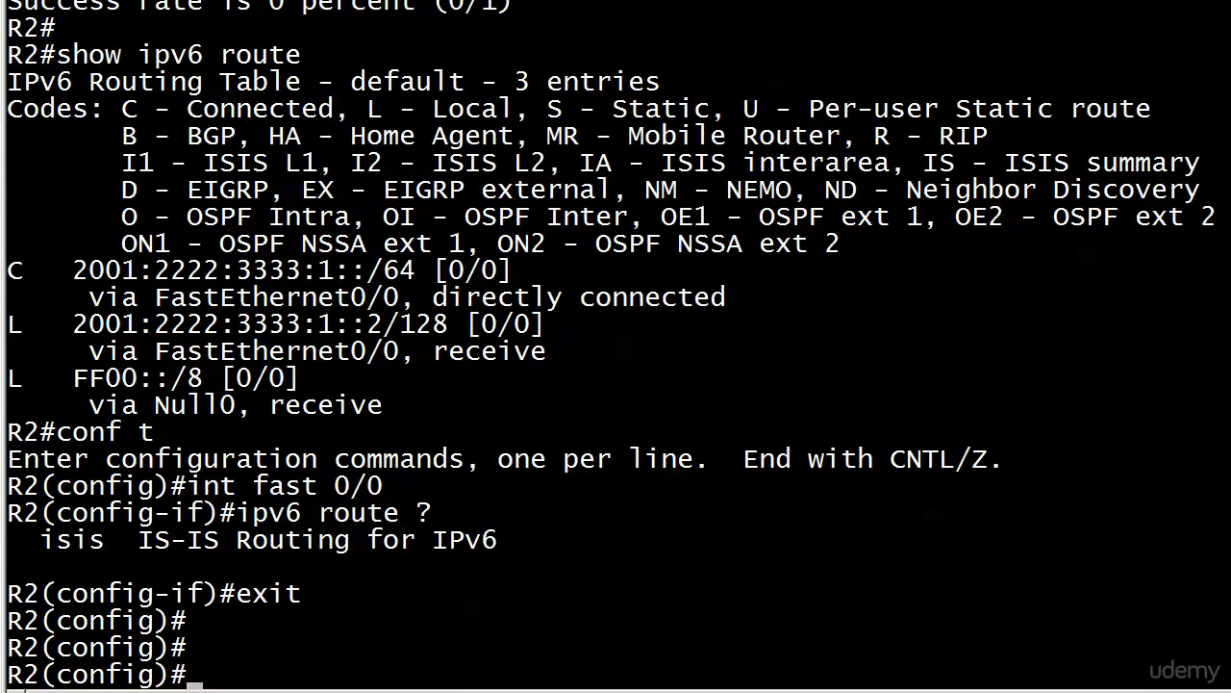
# Start 'ipv6 route' with destination prefix 2001:3333:4444:1::/64, listing arguments with '?'.
pyautogui.write('ipv6')
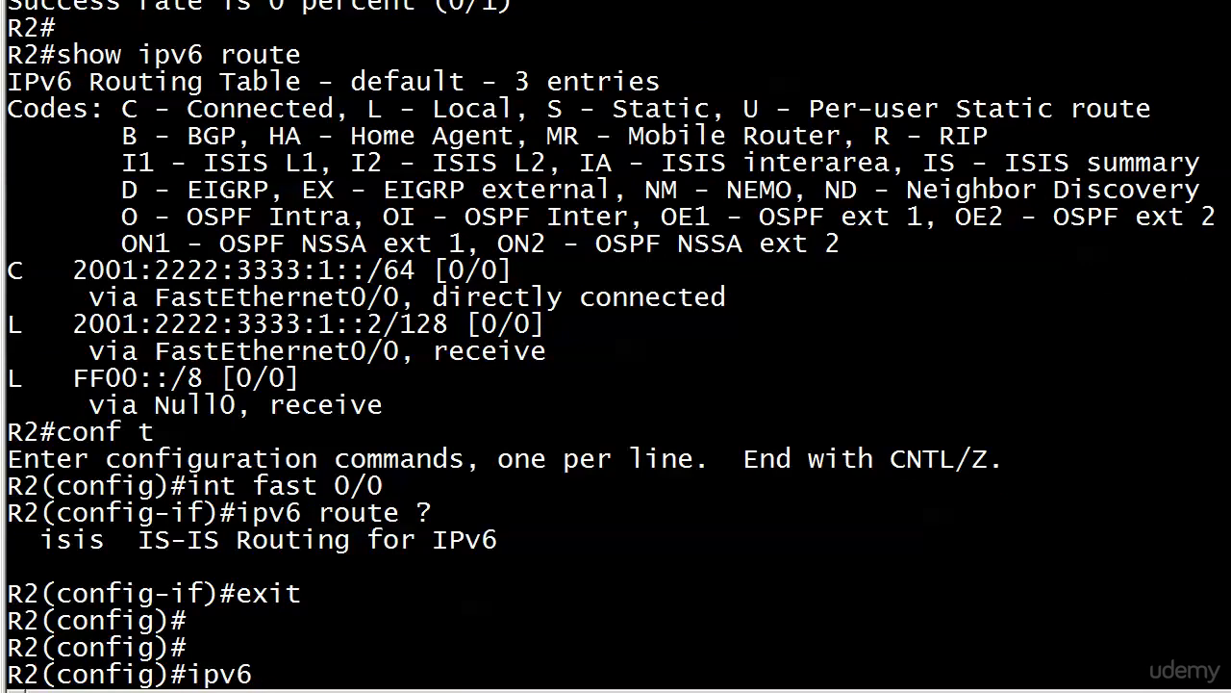
pyautogui.write('route')
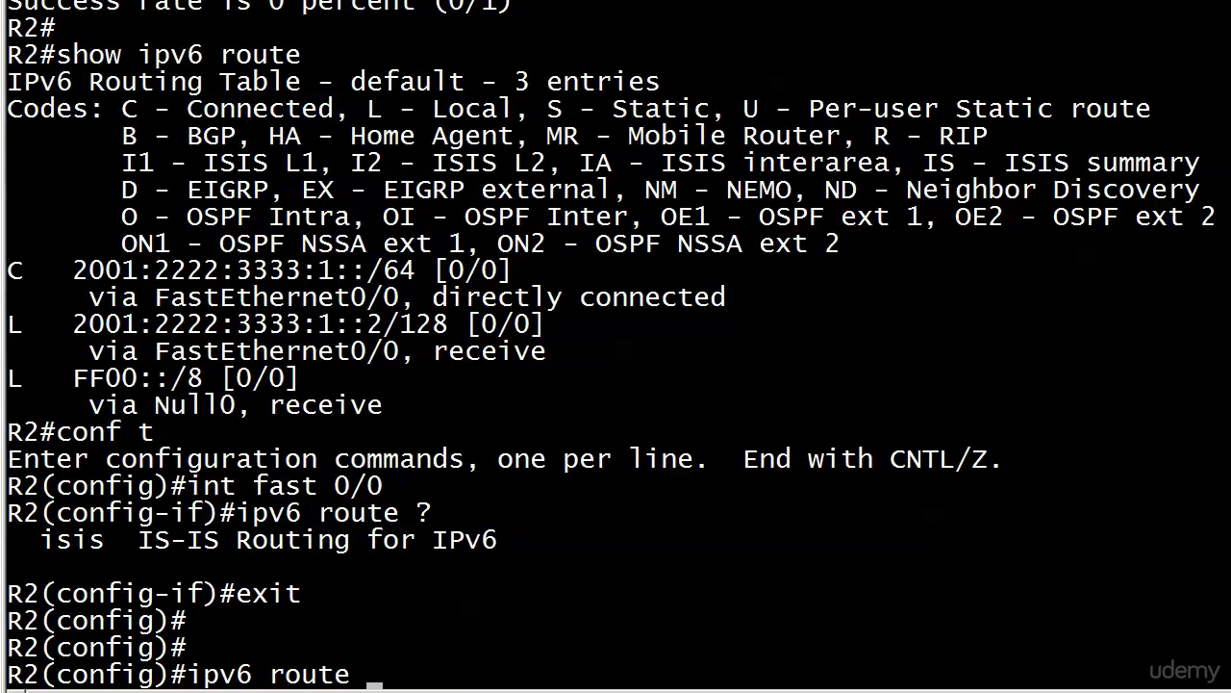
pyautogui.write('?')
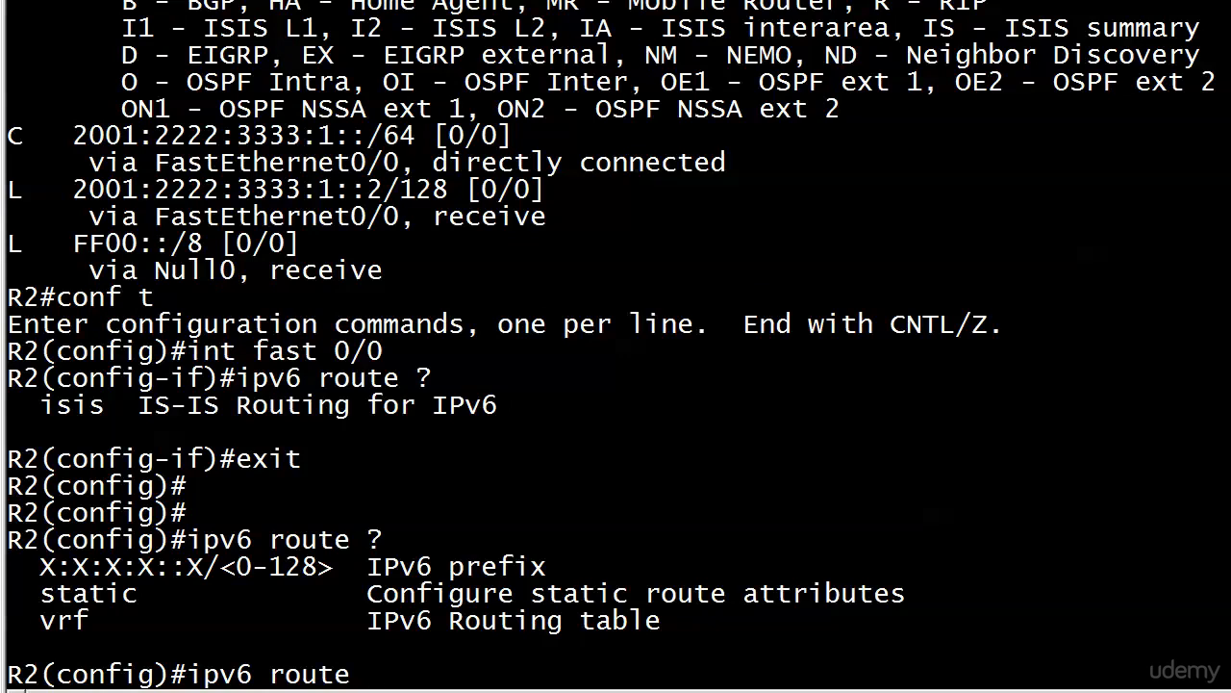
pyautogui.write('2001:')
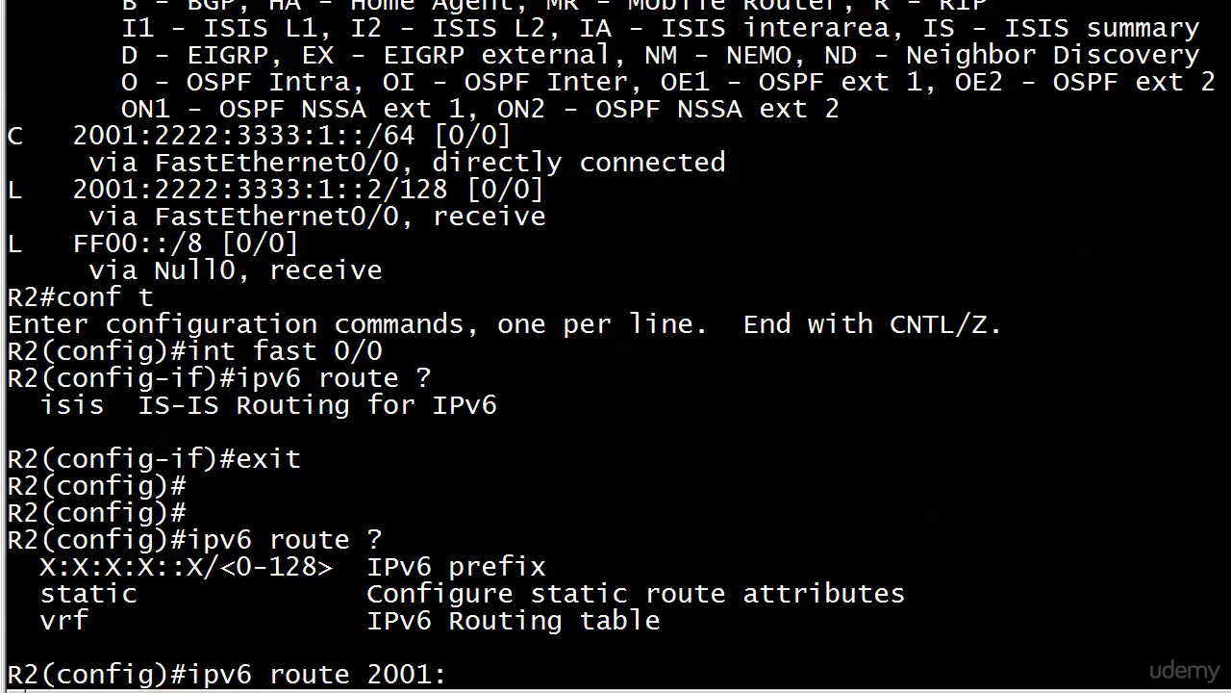
pyautogui.write('3333')
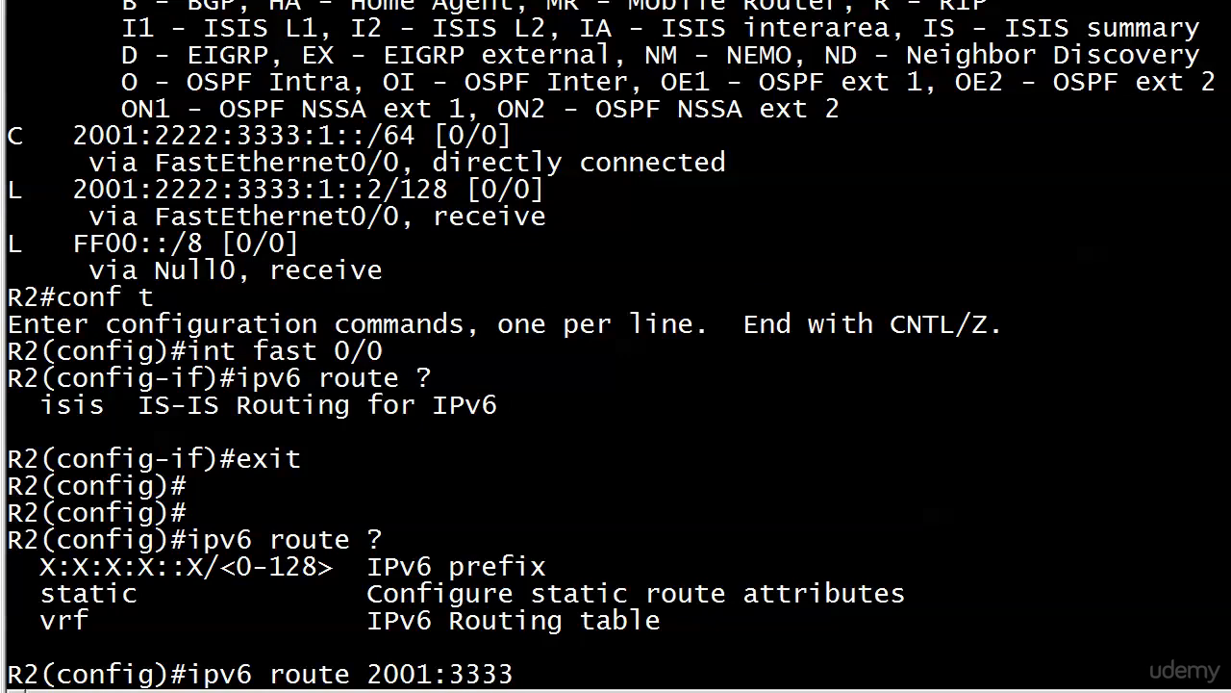
pyautogui.write(':4444:')
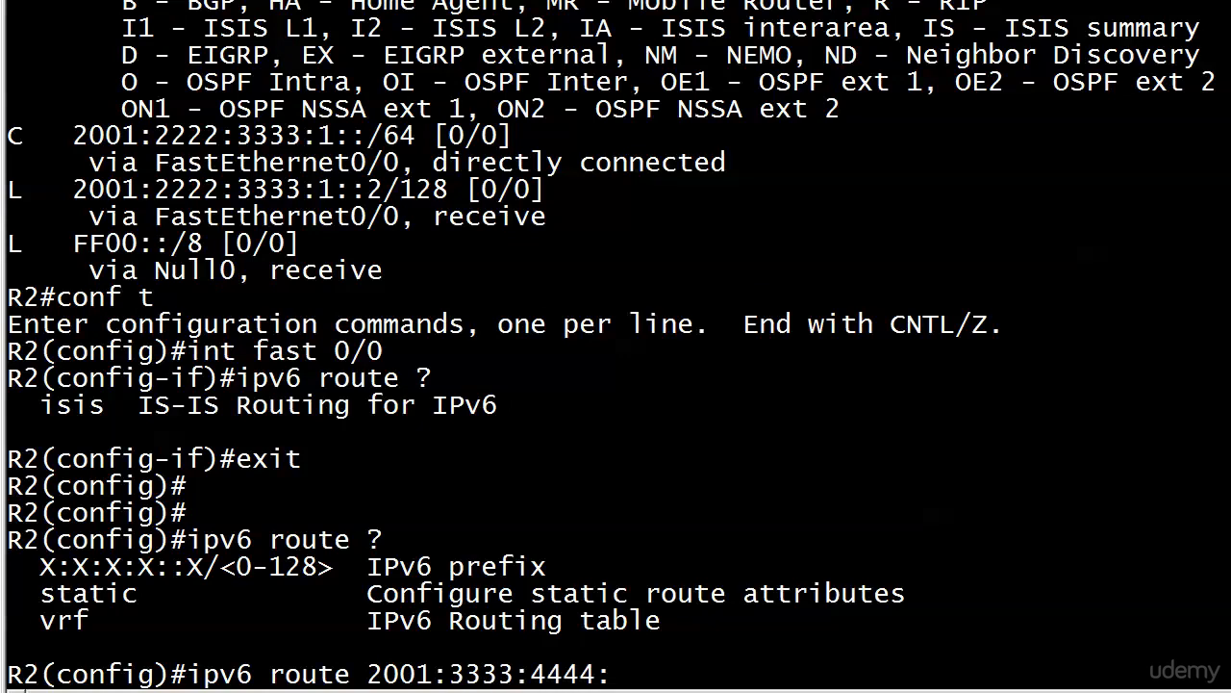
pyautogui.write('1')
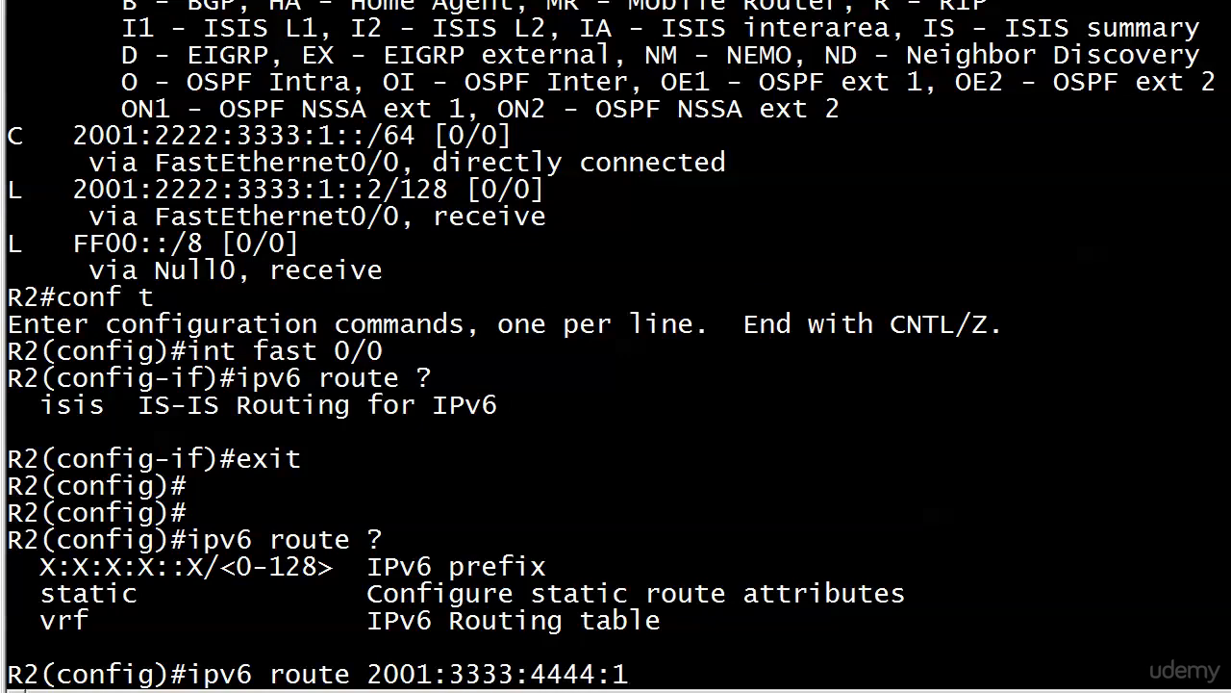
pyautogui.write('::/')
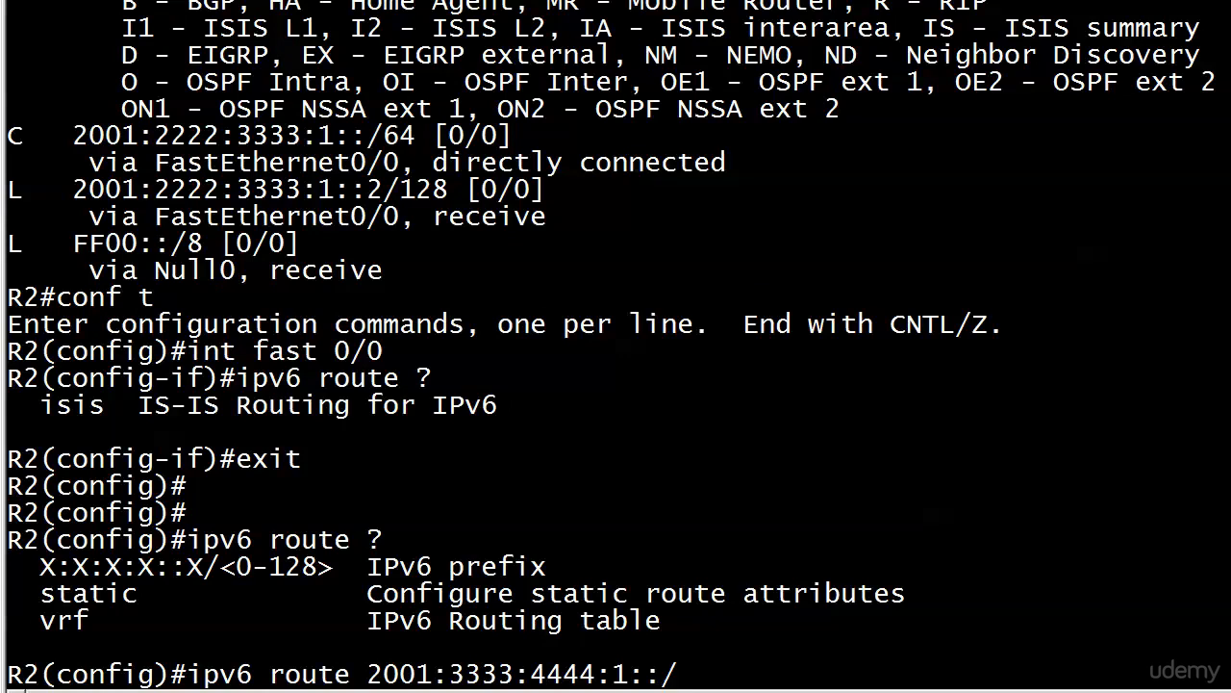
pyautogui.write('64')
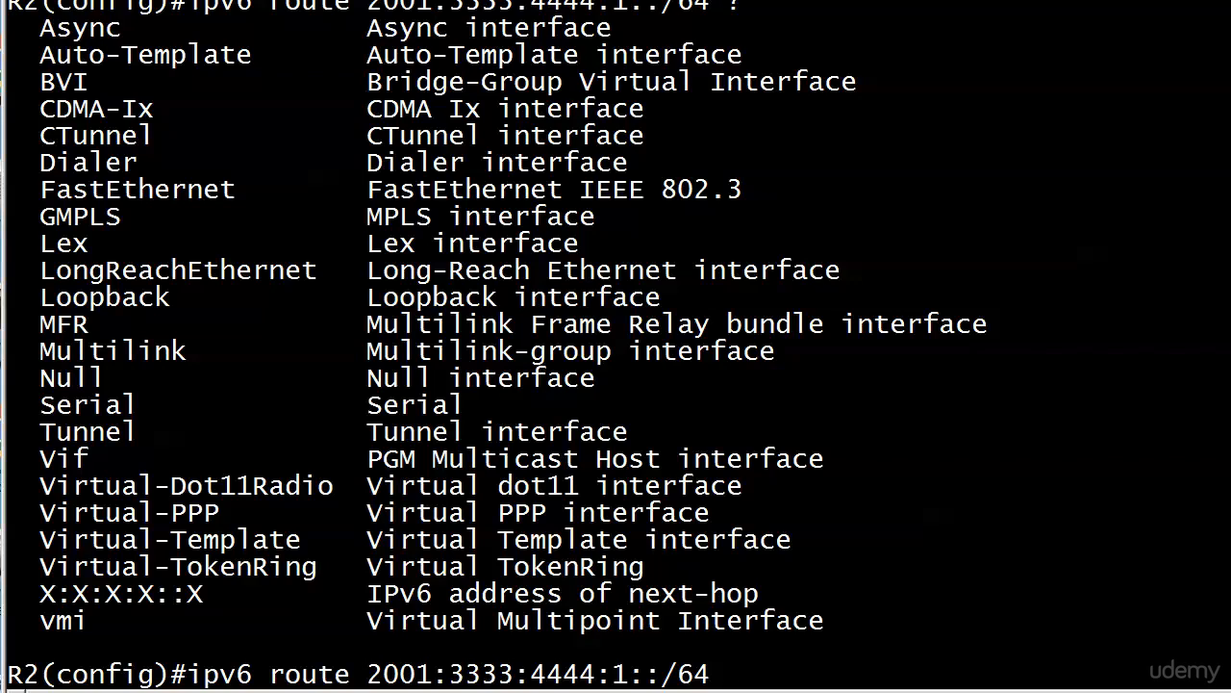
# Add next hop 2001:2222:3333:1::3 to the static route without entering it yet.
pyautogui.write('2001')
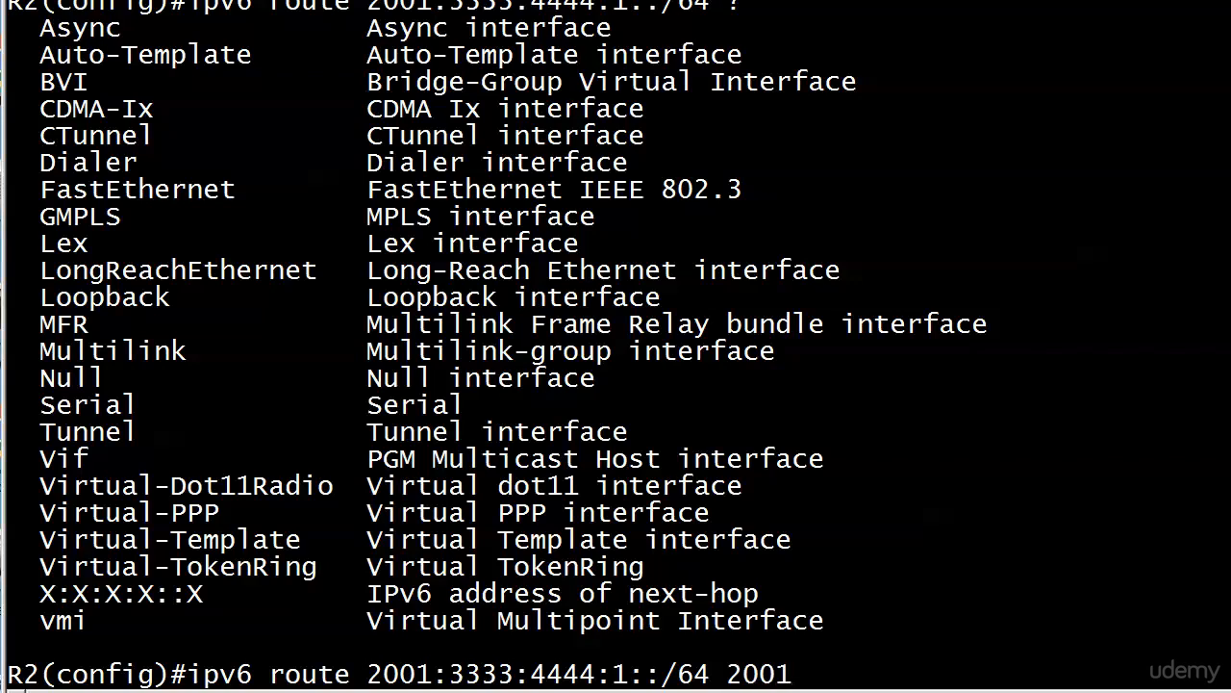
pyautogui.write(':2222:3333')
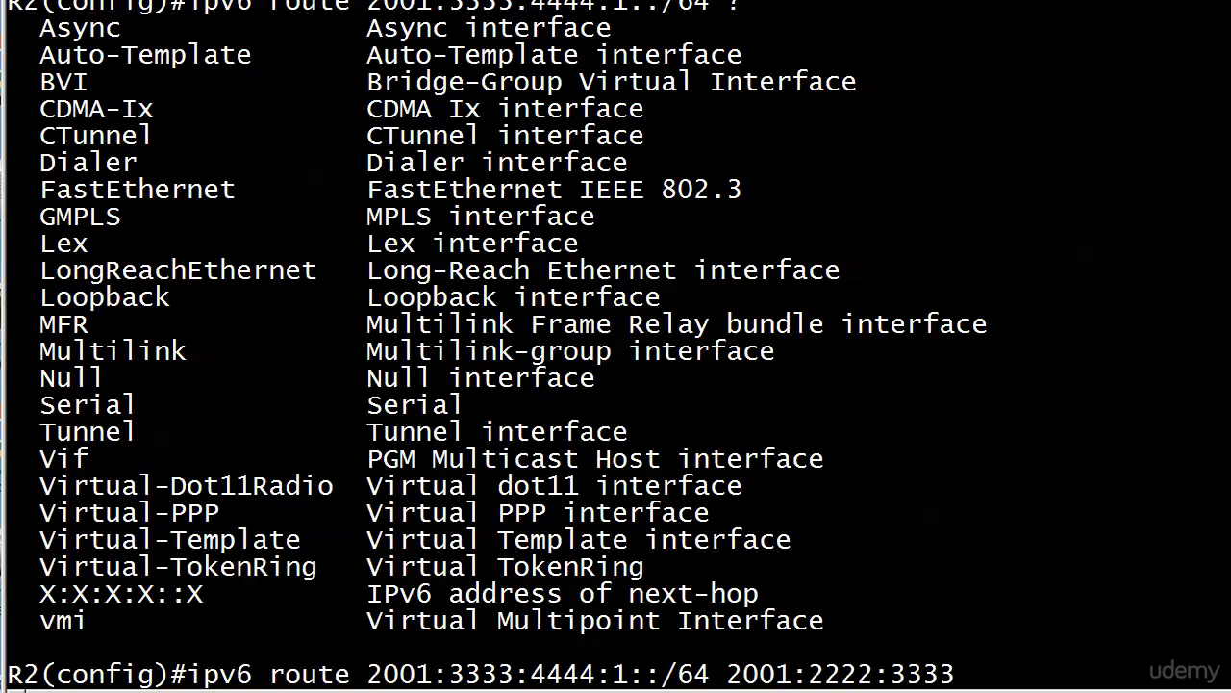
pyautogui.write(':1::3')
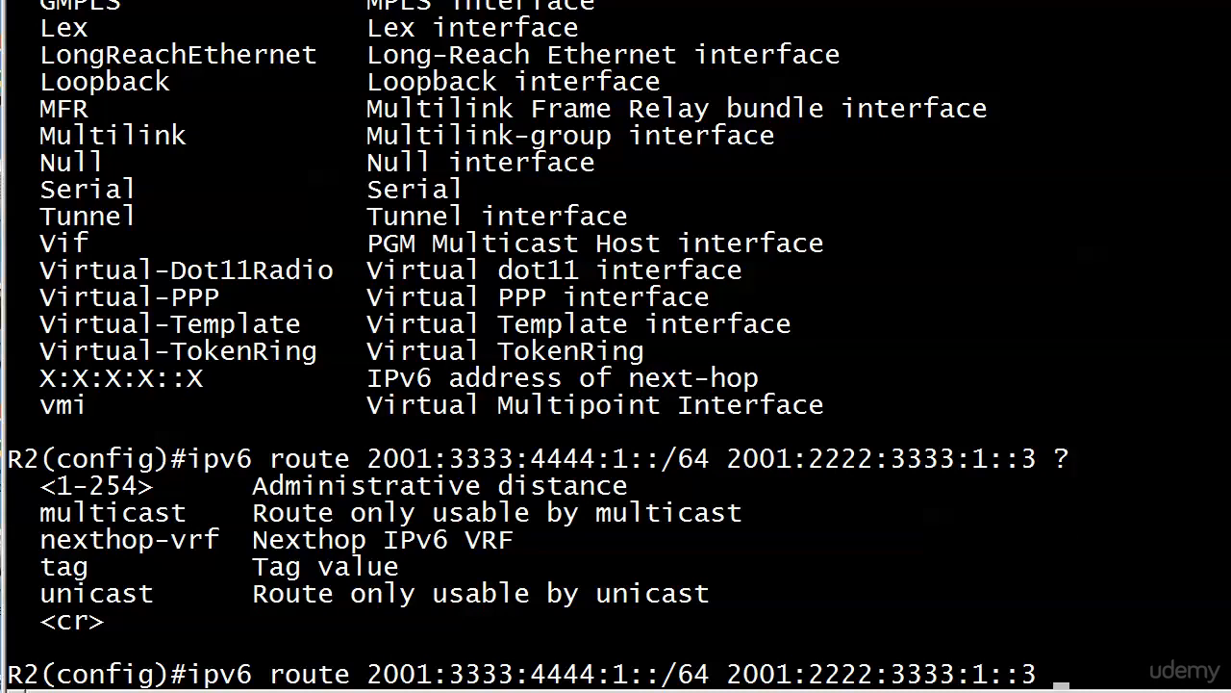
# Apply the route, leave config mode, and highlight the new S entry for 2001:3333:4444:1::/64 in 'show ipv6 route'.
pyautogui.press('enter')
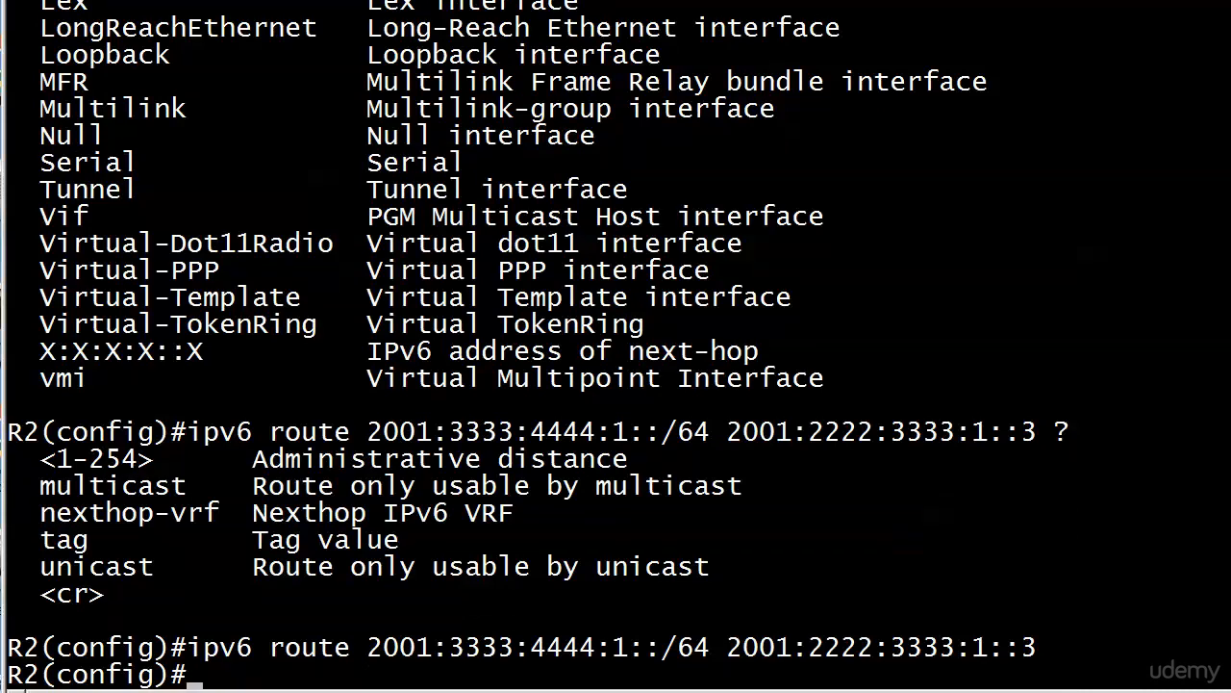
pyautogui.press('ctrl+z')
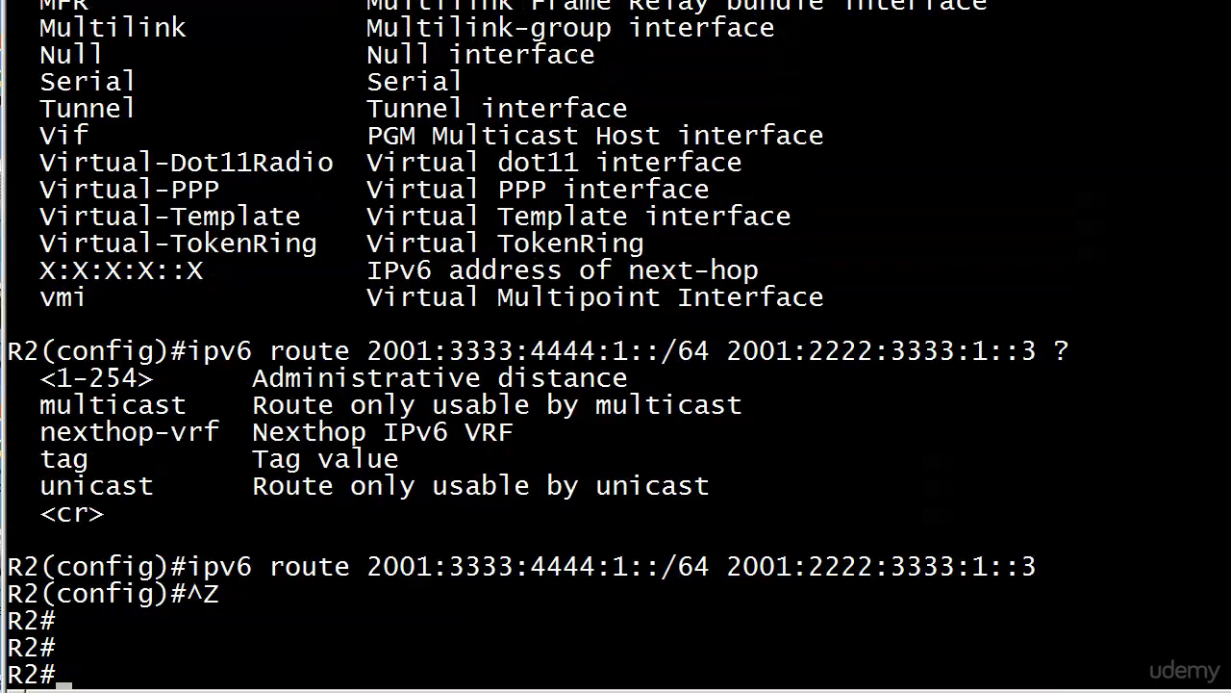
pyautogui.write('show ipv6 route')
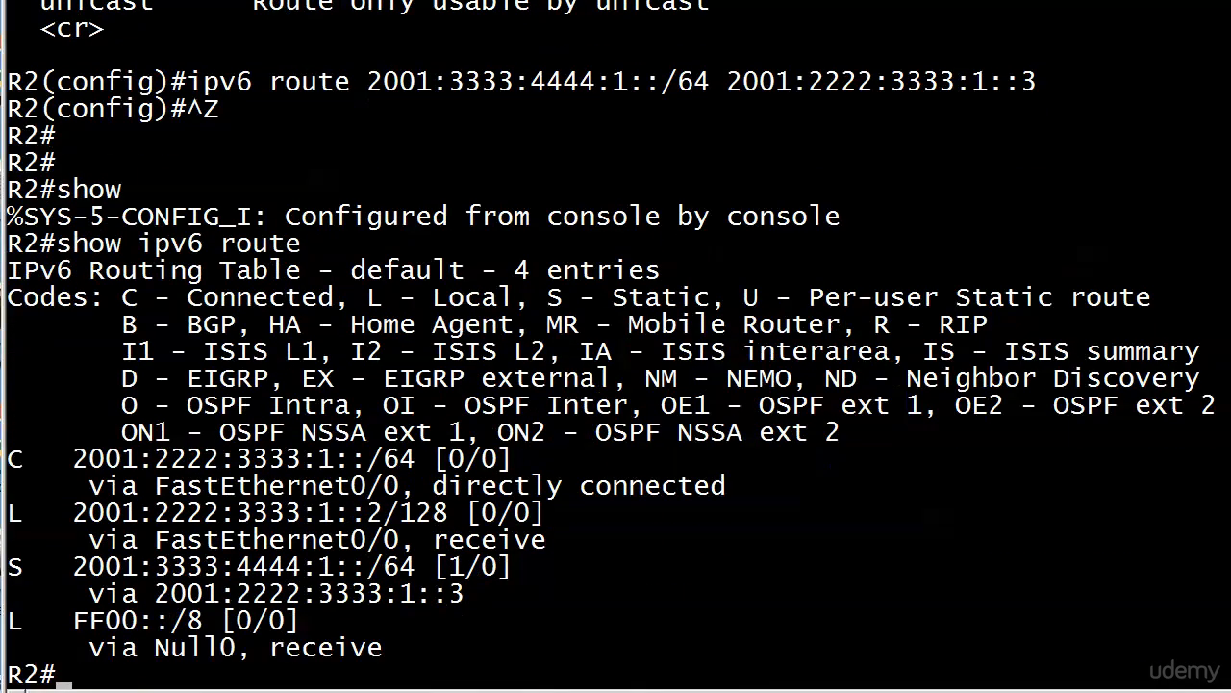
pyautogui.rightClick(758, 587)
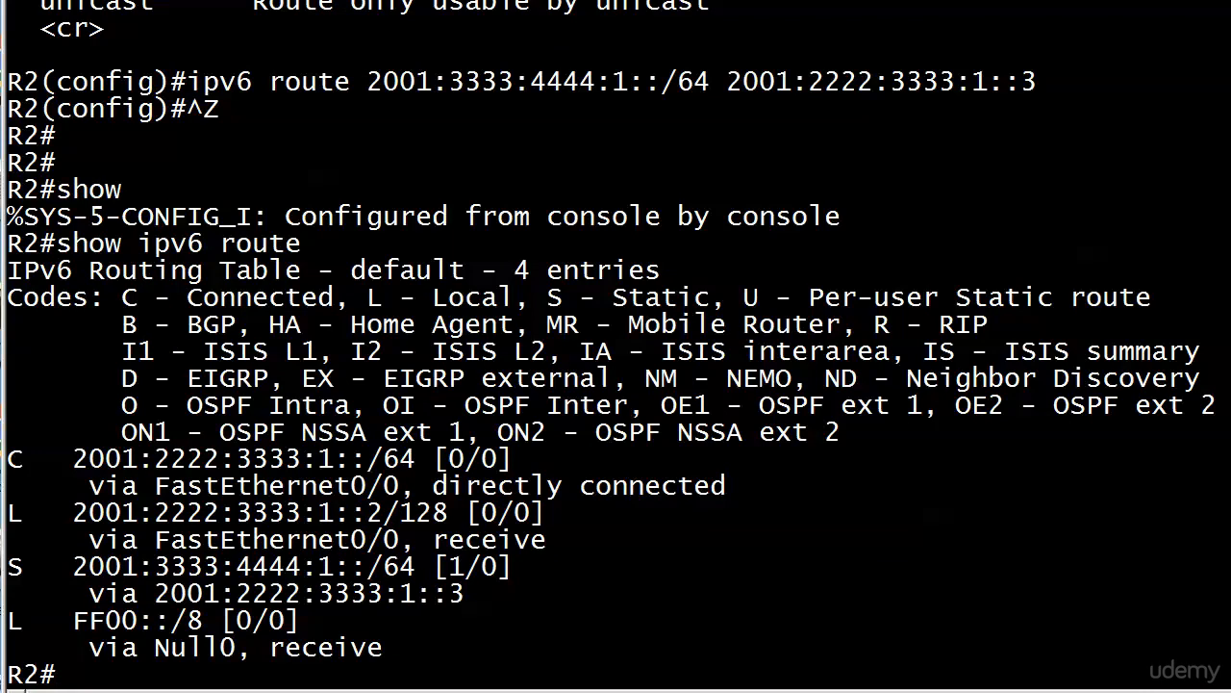
pyautogui.moveTo(106, 296); pyautogui.dragTo(735, 297)
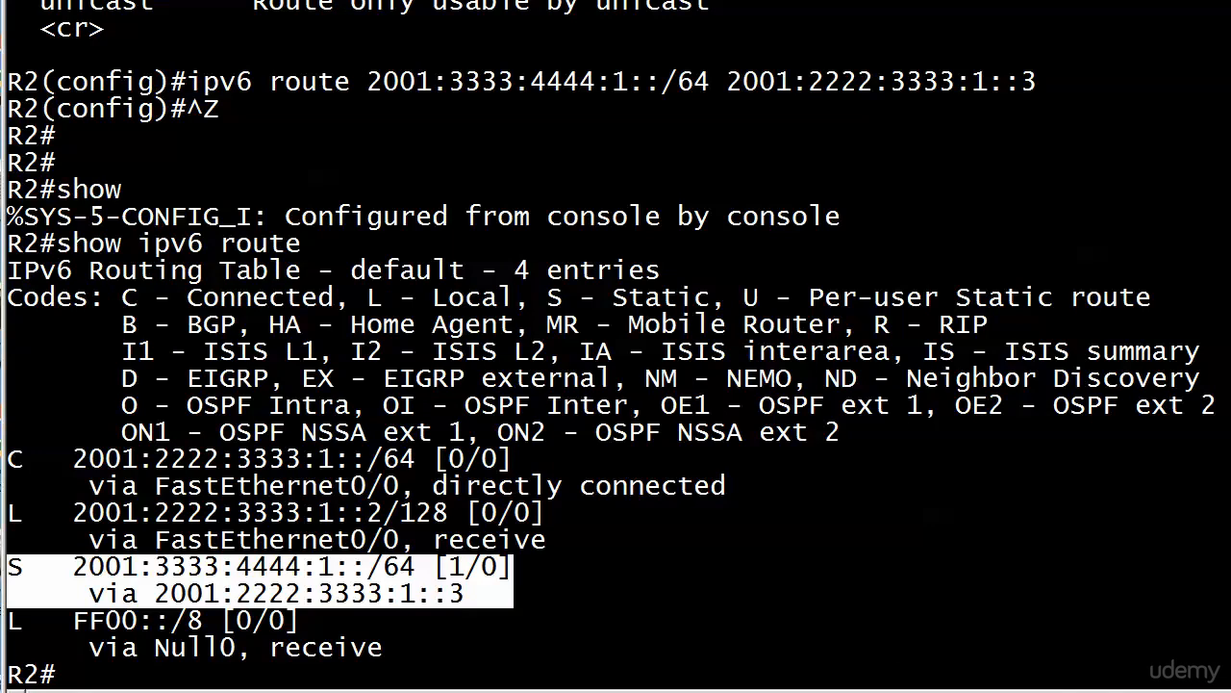
pyautogui.press('enter')
pyautogui.write('ping 2')
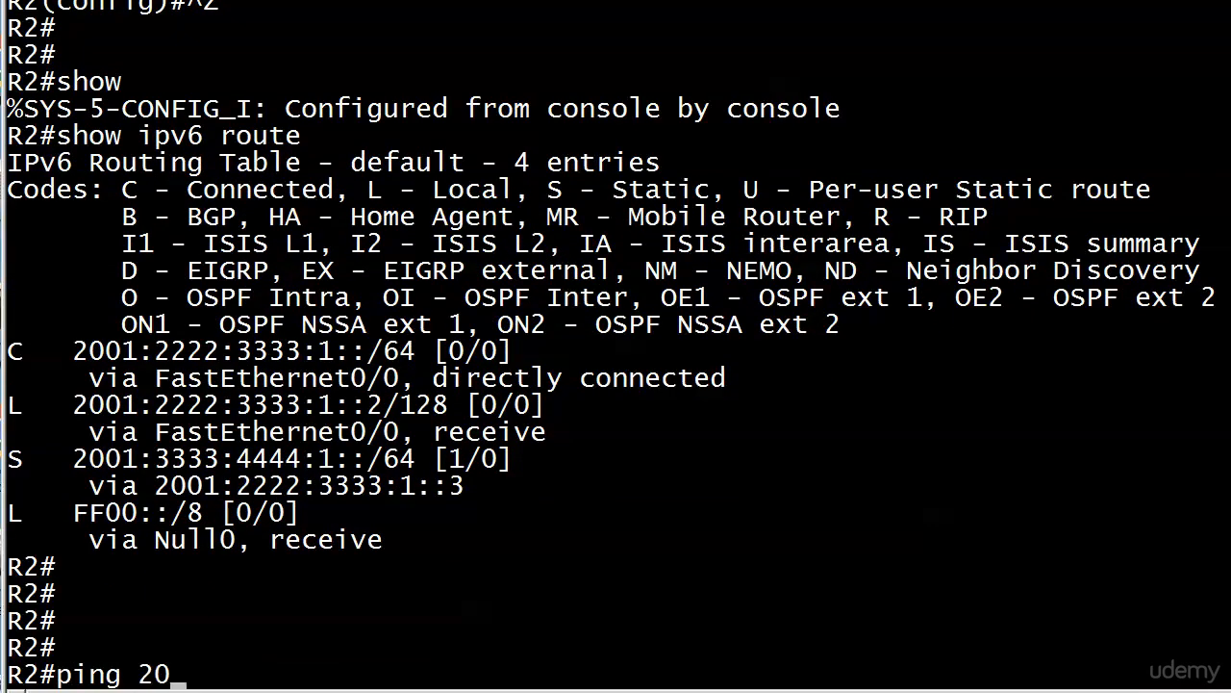
# Ping 2001:3333:4444:1::4 from R2 and see it fail.
pyautogui.write('01:3333:4444:4')
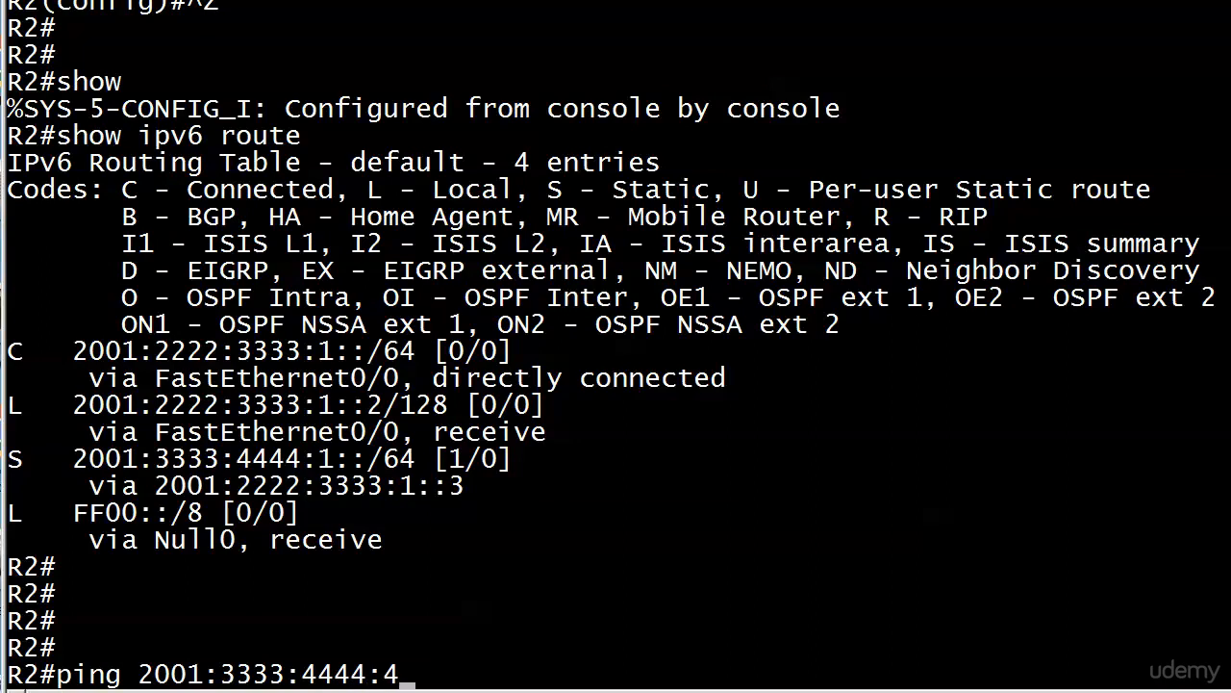
pyautogui.write('1::')
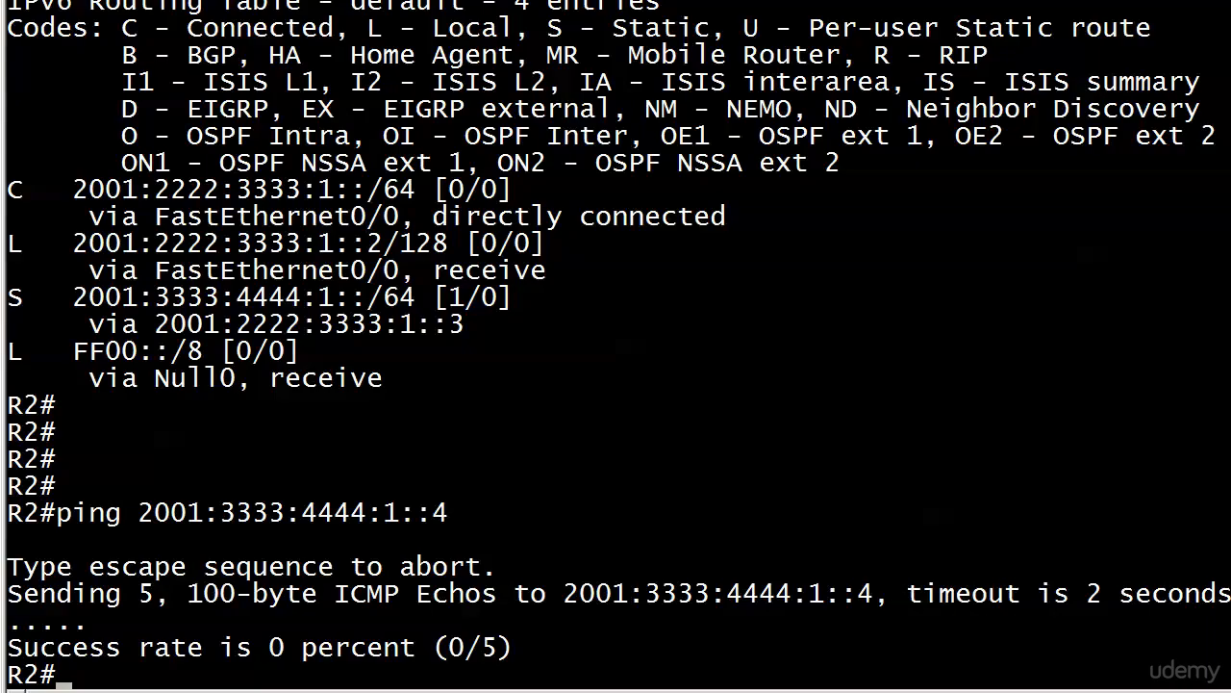
# Ping 2001:2222:3333:1::3 from R2 and get full replies before switching to R4.
pyautogui.write('ping 2001')
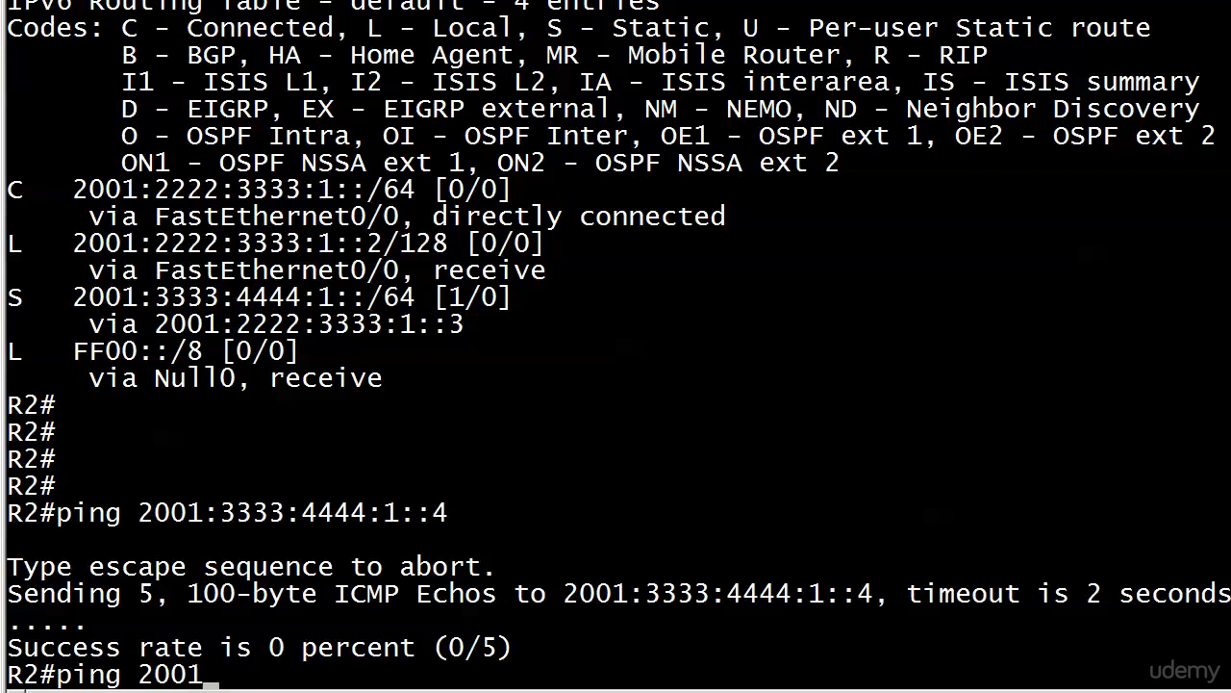
pyautogui.write(':3')
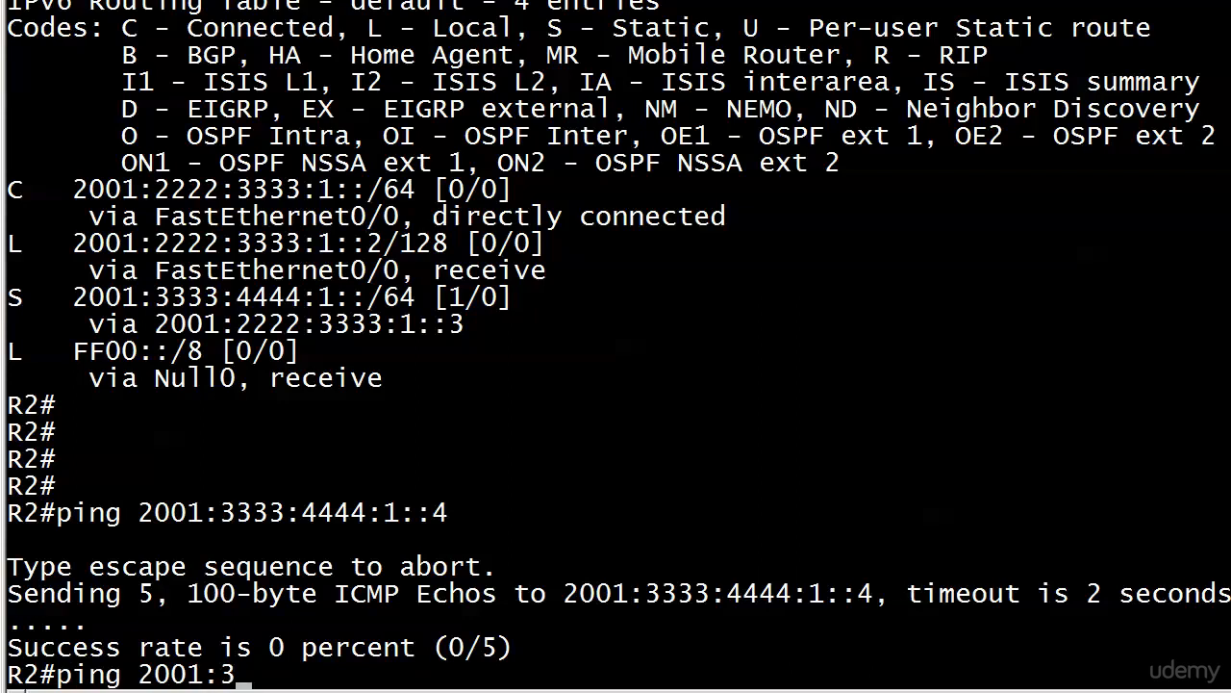
pyautogui.write('2222:3333')
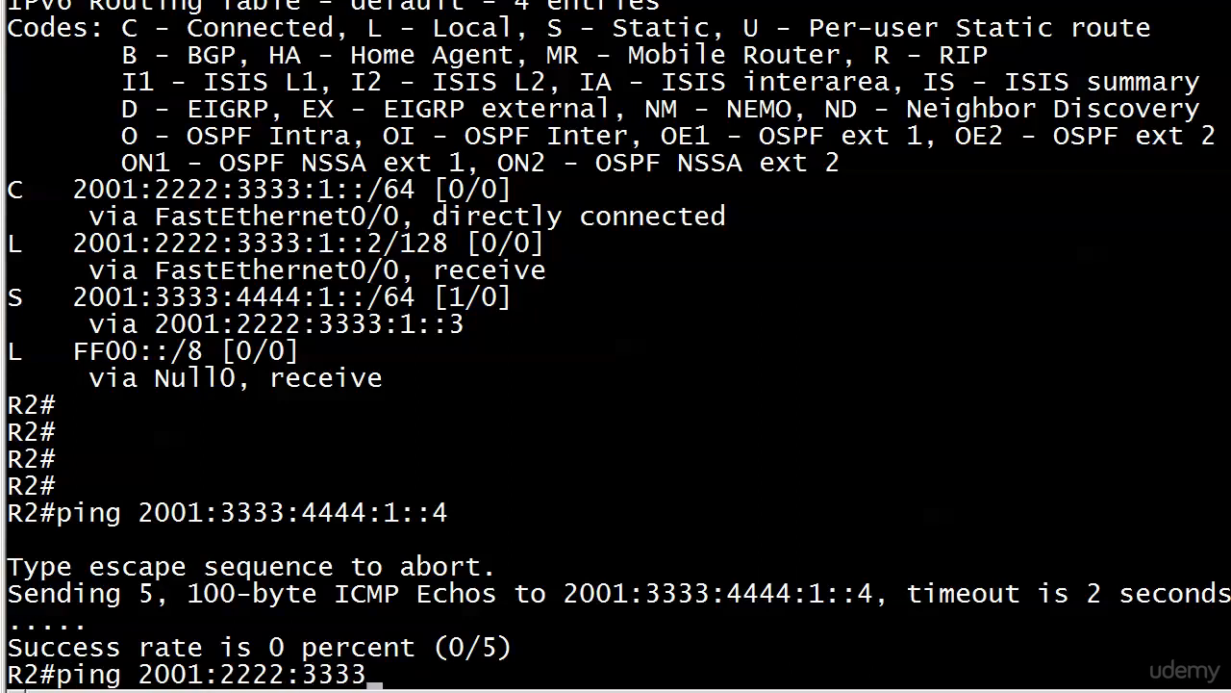
pyautogui.write(':1::3')
pyautogui.write('4')
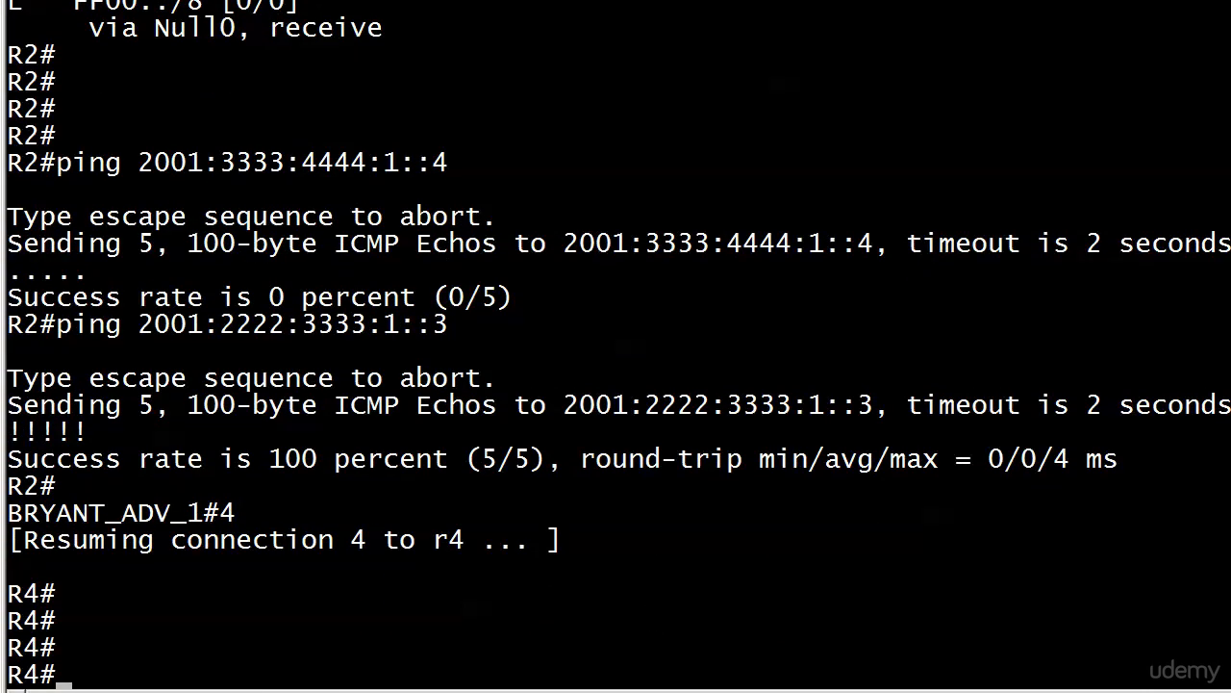
# On R4 configure static route 2001:2222:3333:1::/64 out FastEthernet0/0 and commit it.
pyautogui.write('conf t')
pyautogui.write('ipv6 route')
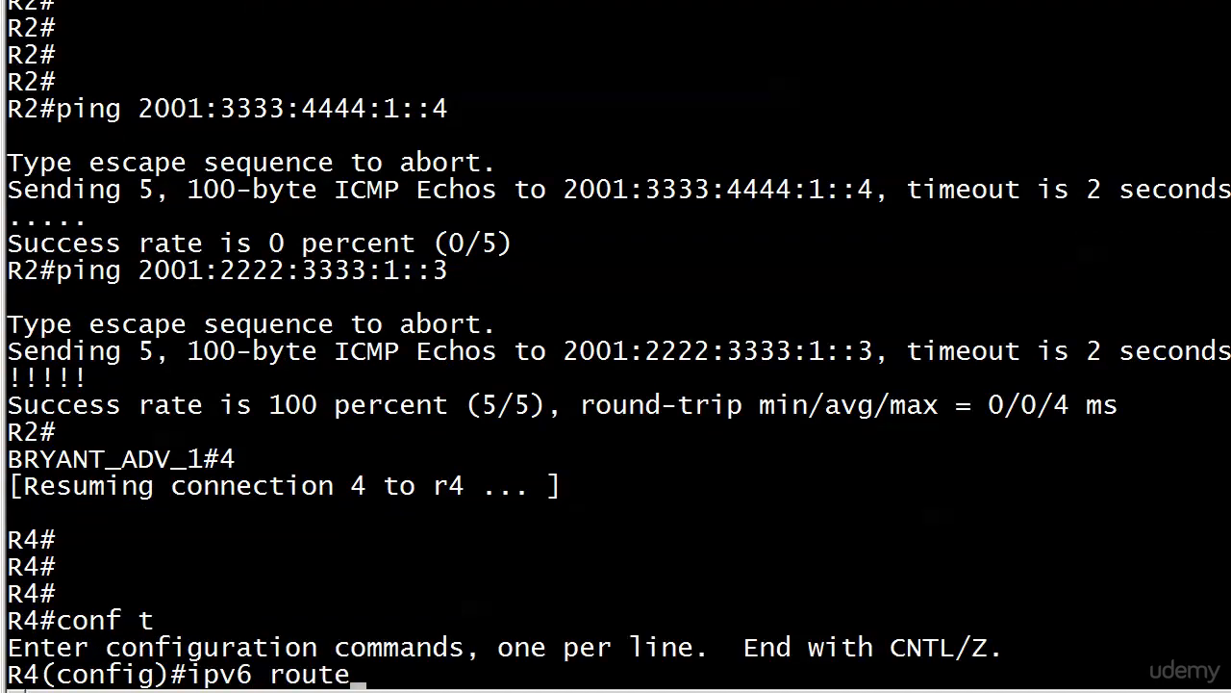
pyautogui.write('2001:')
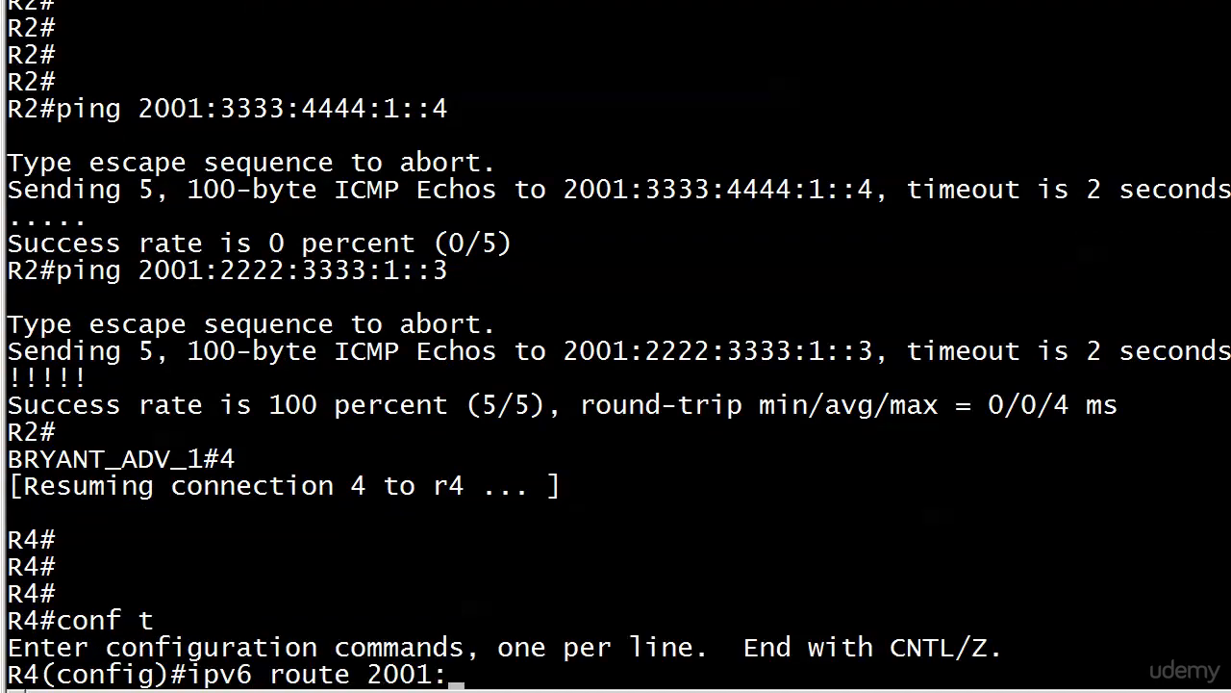
pyautogui.write('2222:3333')
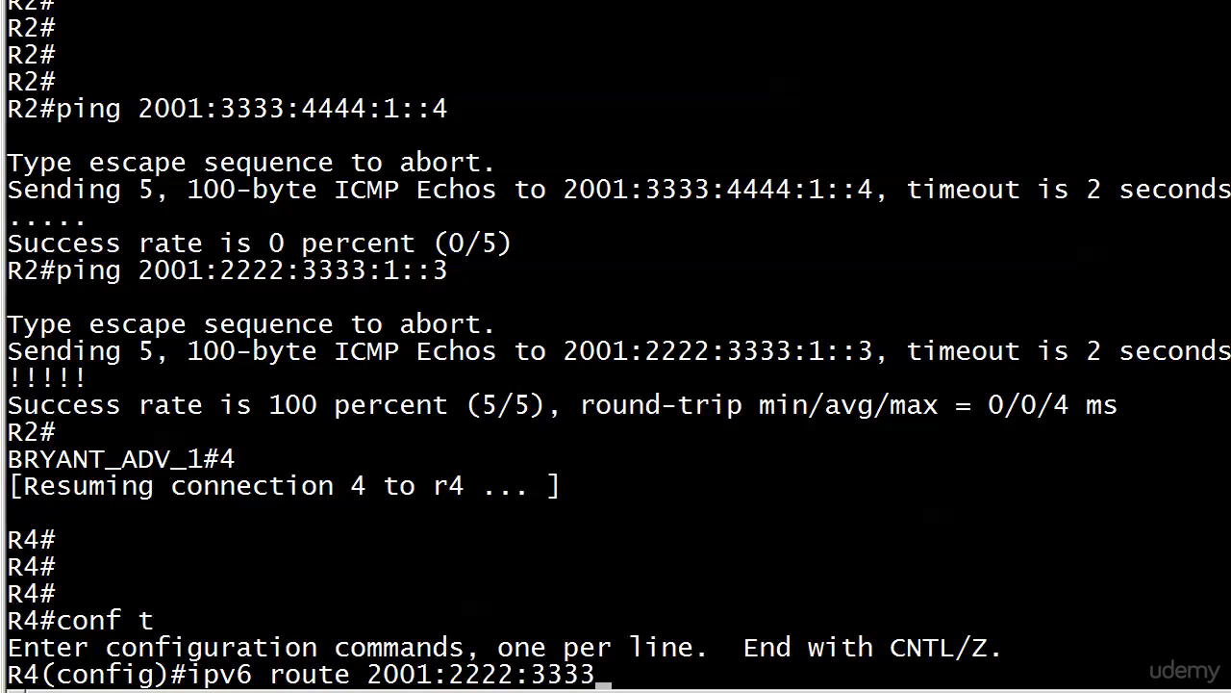
pyautogui.write(':1::/')
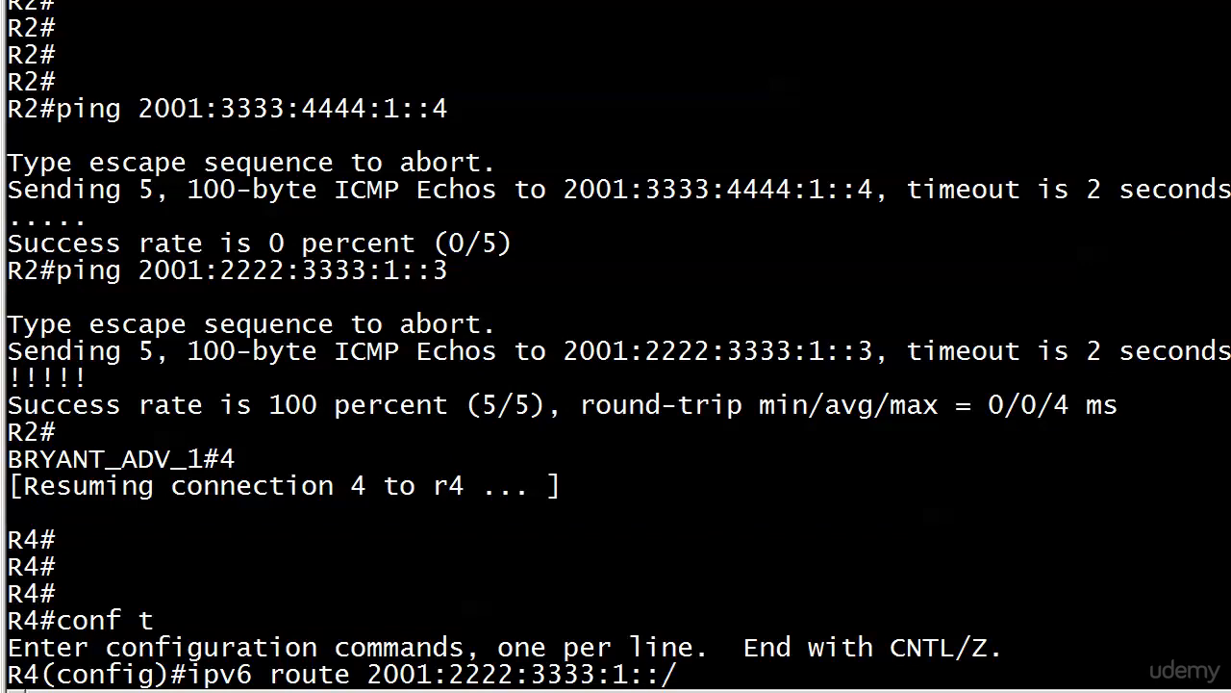
pyautogui.write('64')
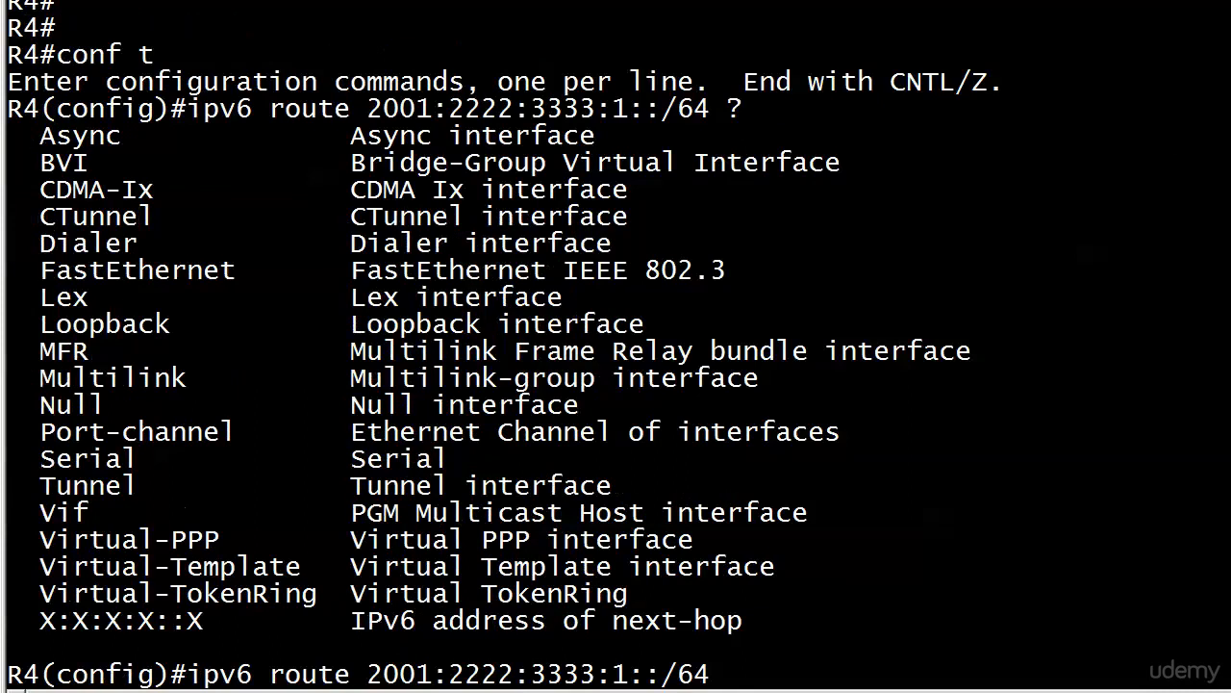
pyautogui.write('fast')
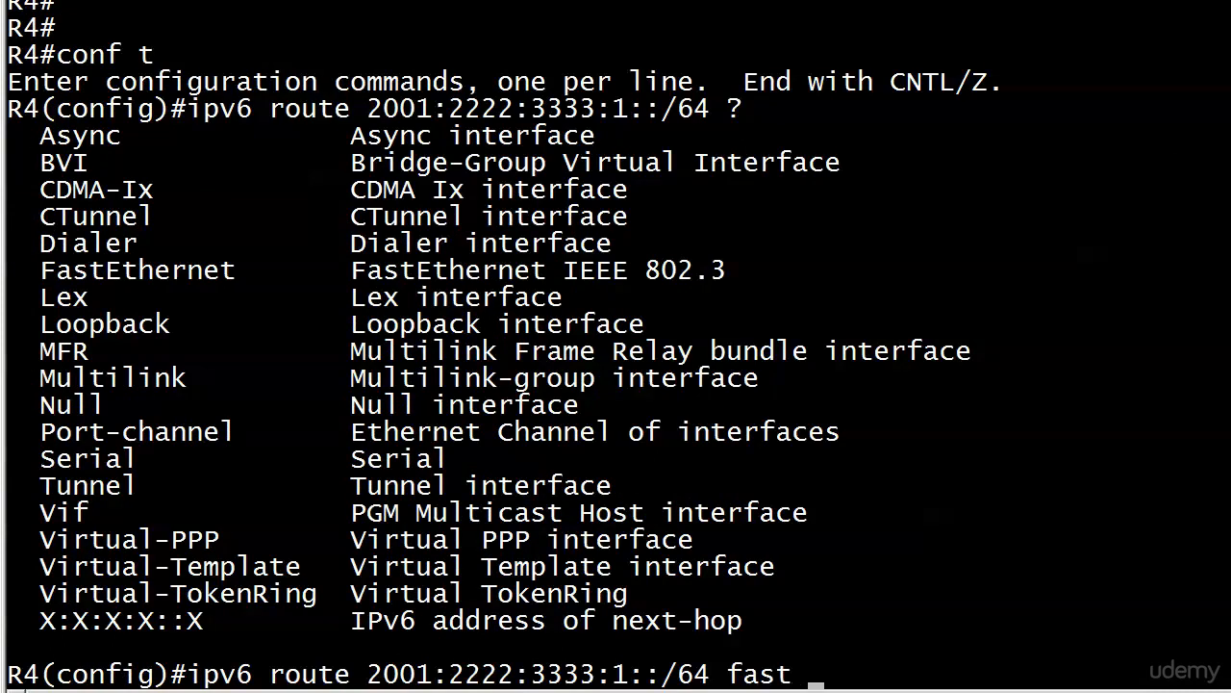
pyautogui.write('0/0 ?')
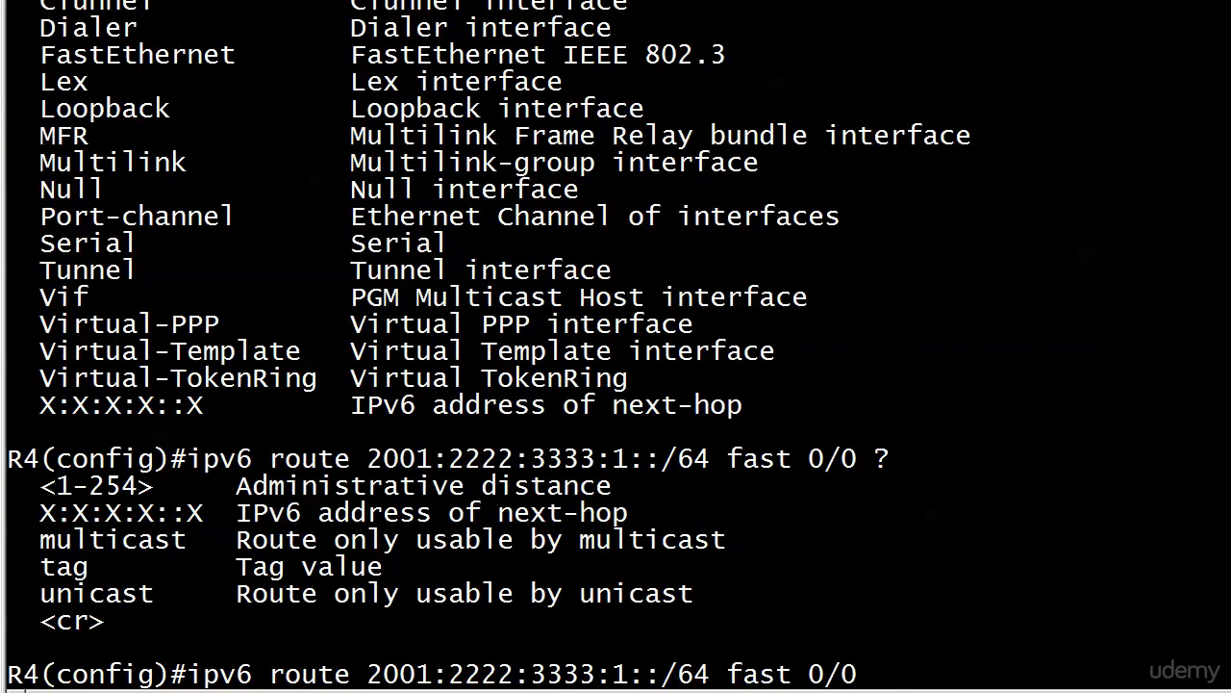
pyautogui.press('ctrl+z')
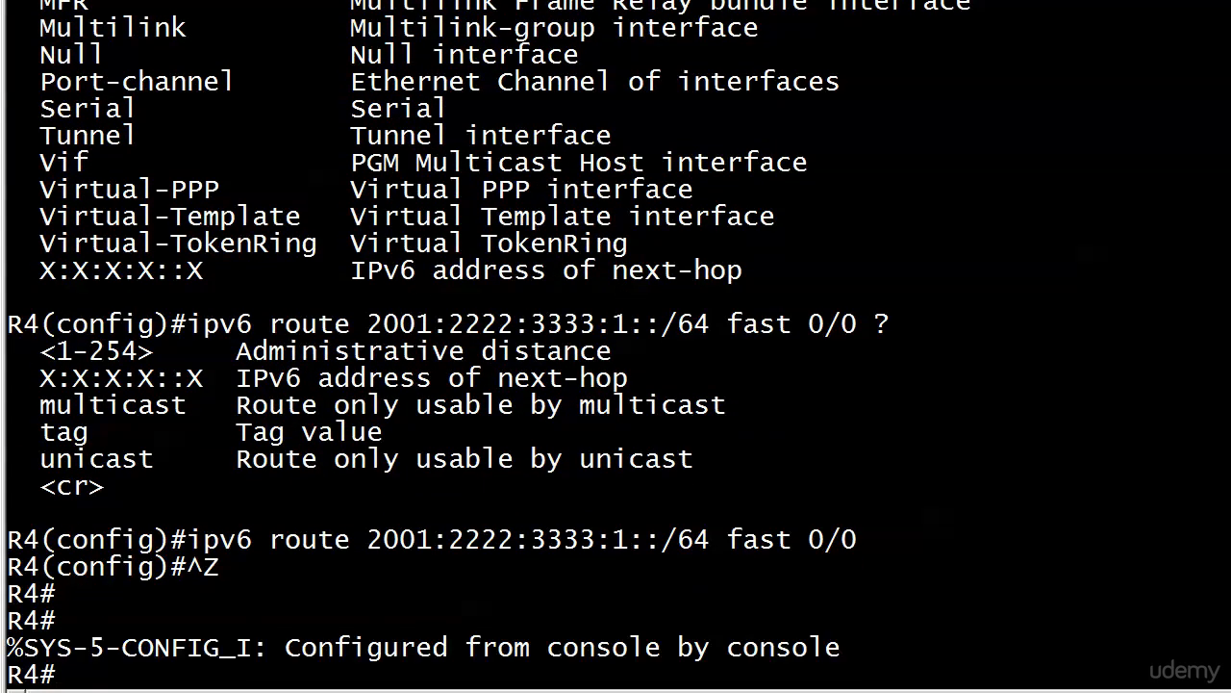
# Ping 2001:2222:3333:1::2 from R4 successfully and return to R2.
pyautogui.scroll(-3)
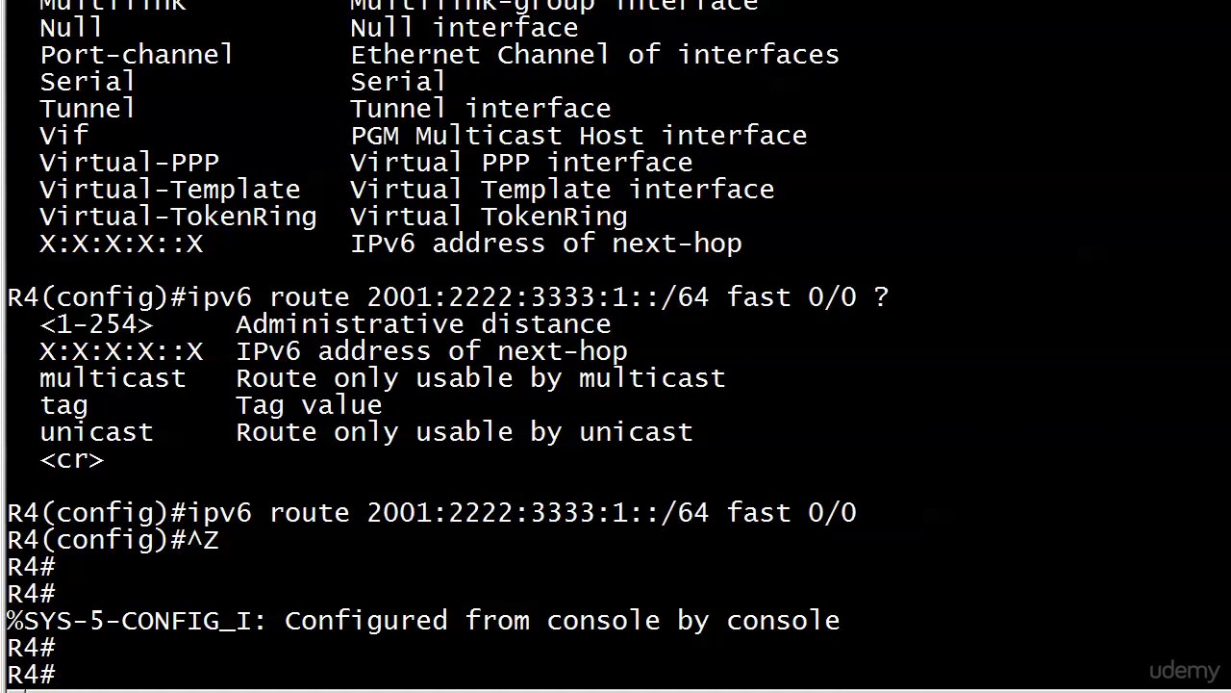
pyautogui.write('ping 2001')
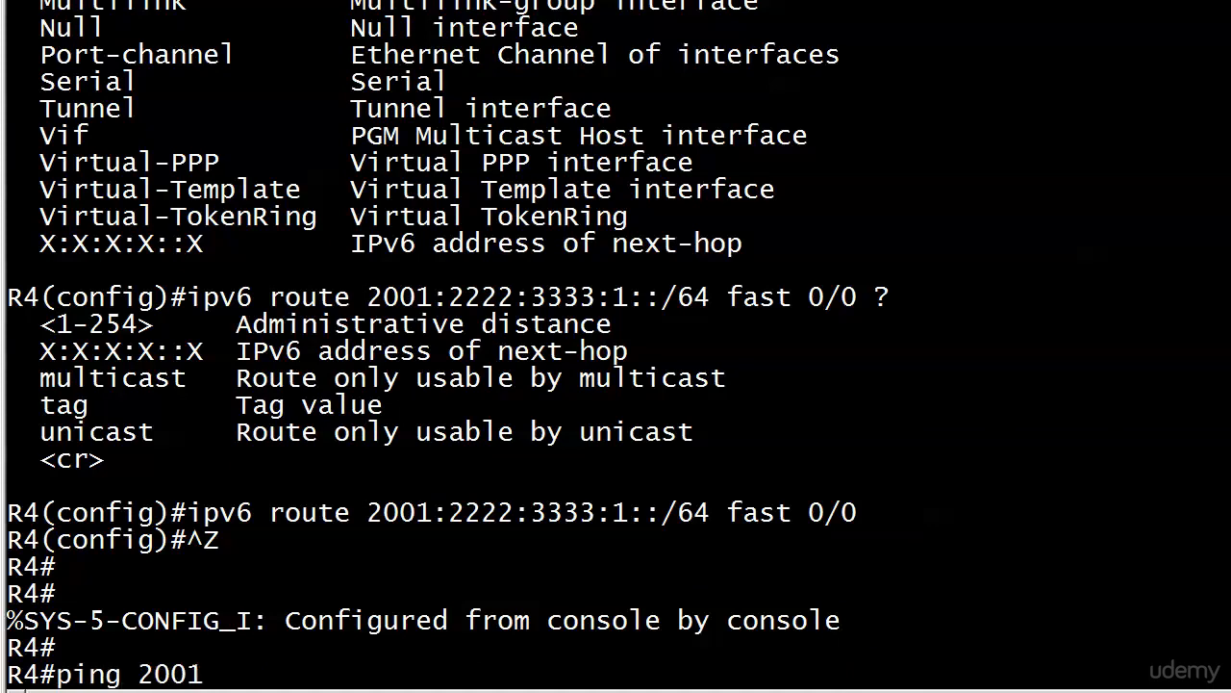
pyautogui.write(':2222')
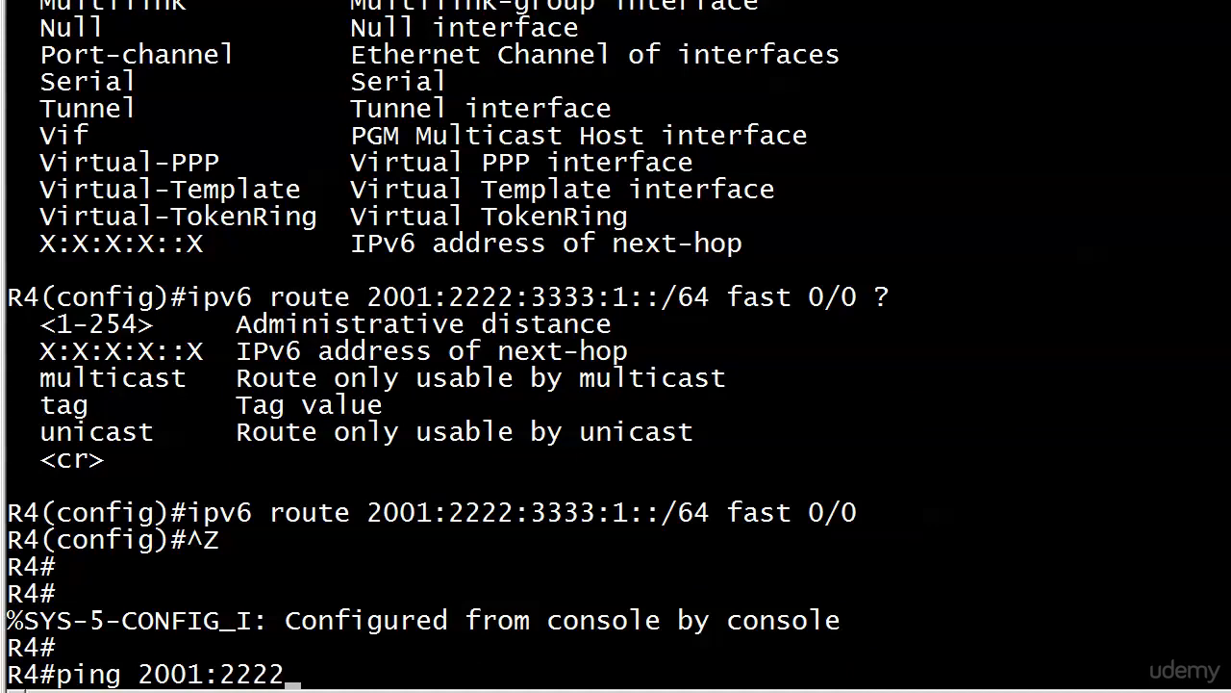
pyautogui.write(':3333:1::')
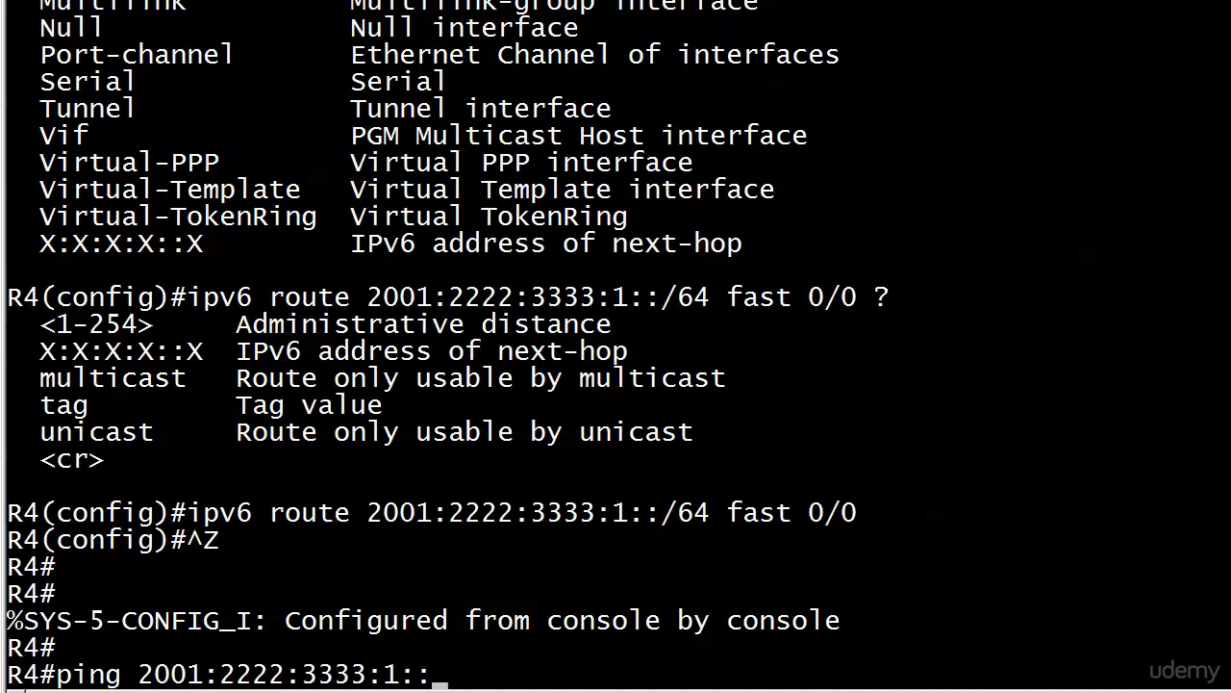
pyautogui.write('2')
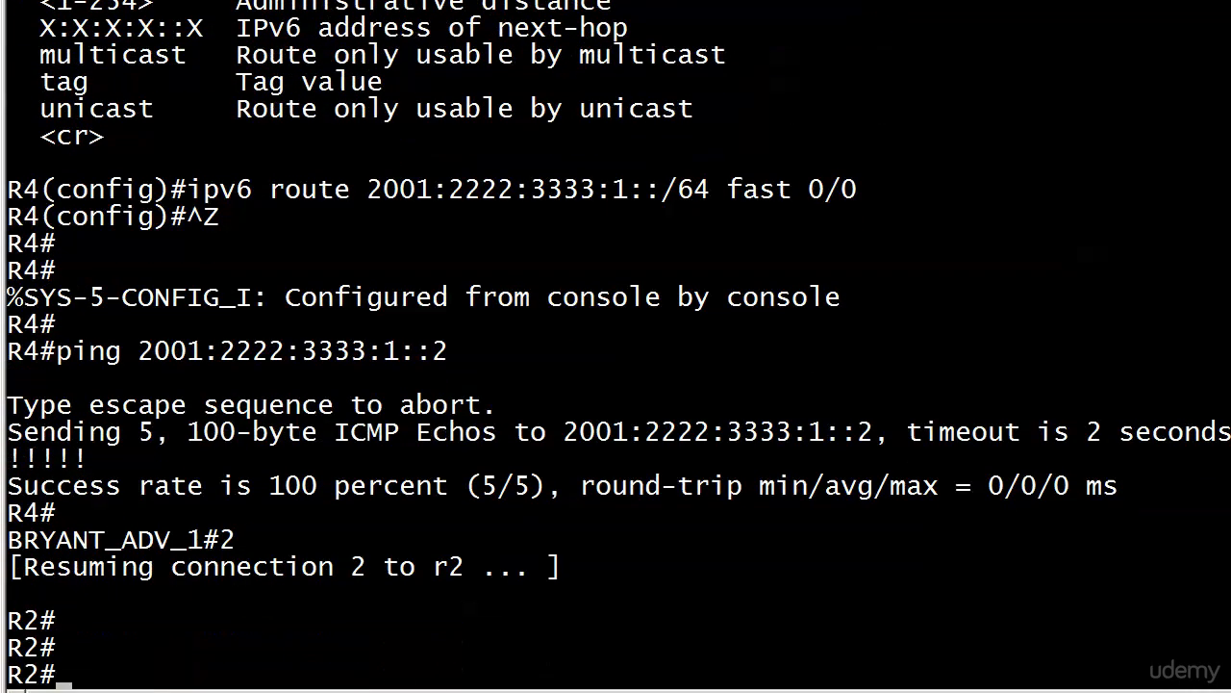
# Ping from R2 again, then re-enter 'ipv6 route 2001:3333:4444:1::/64 2001:2222:3333:1::3' in configuration mode.
pyautogui.write('ping 2001:2222:3333:1::3')
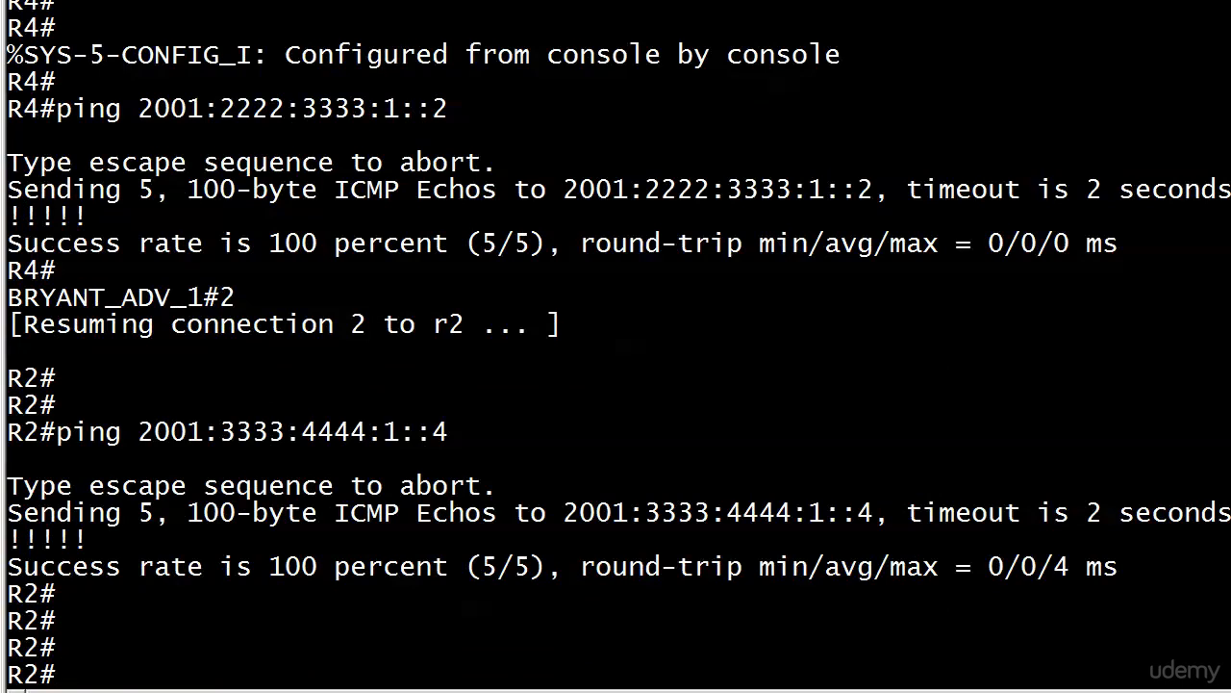
pyautogui.write('conf t')
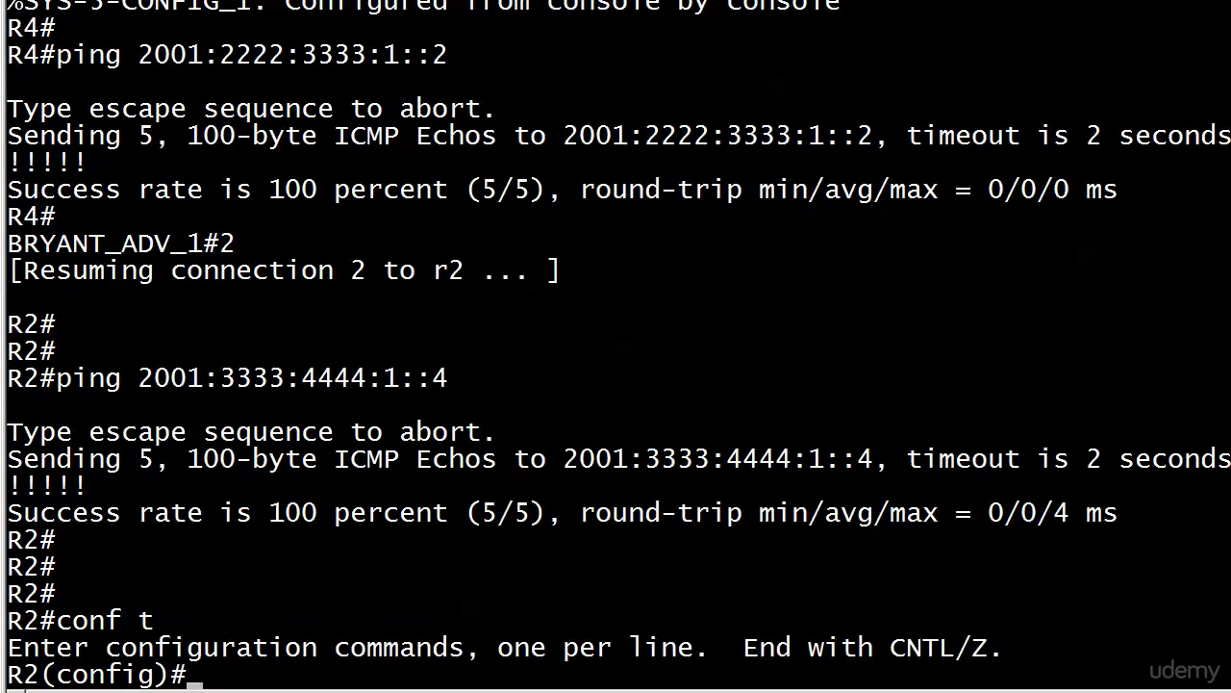
pyautogui.write('ipv6 route 2001:3333:4444:1::/64 2001:2222:3333:1::3')
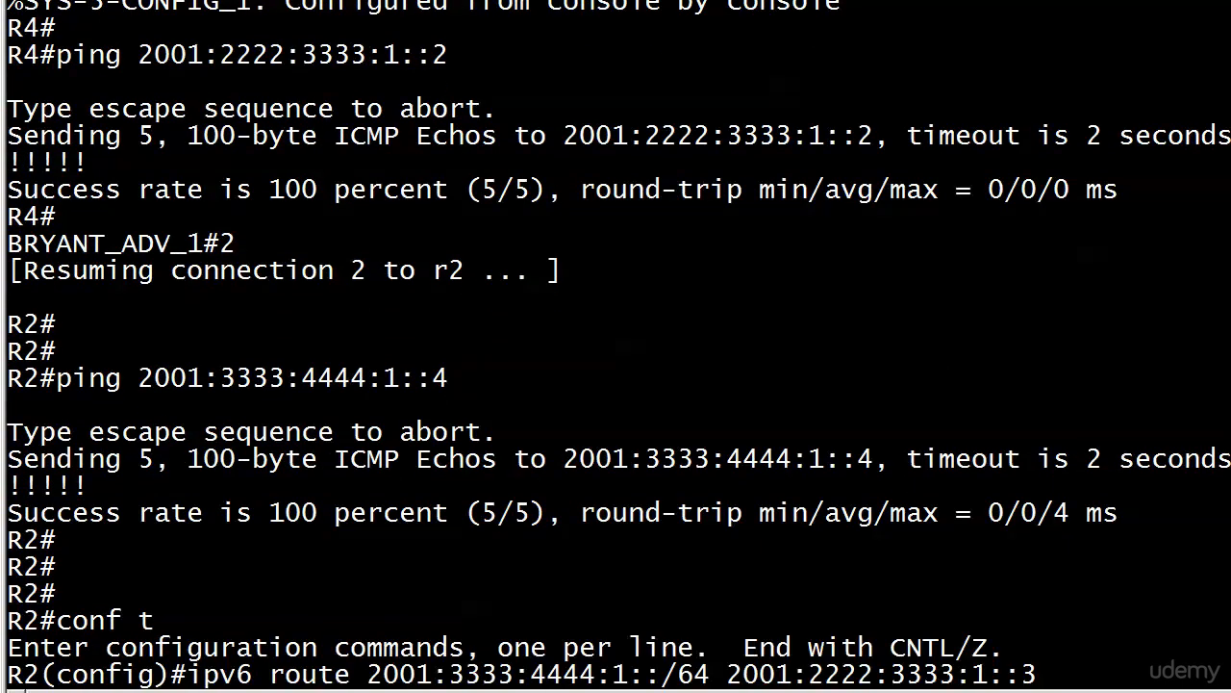